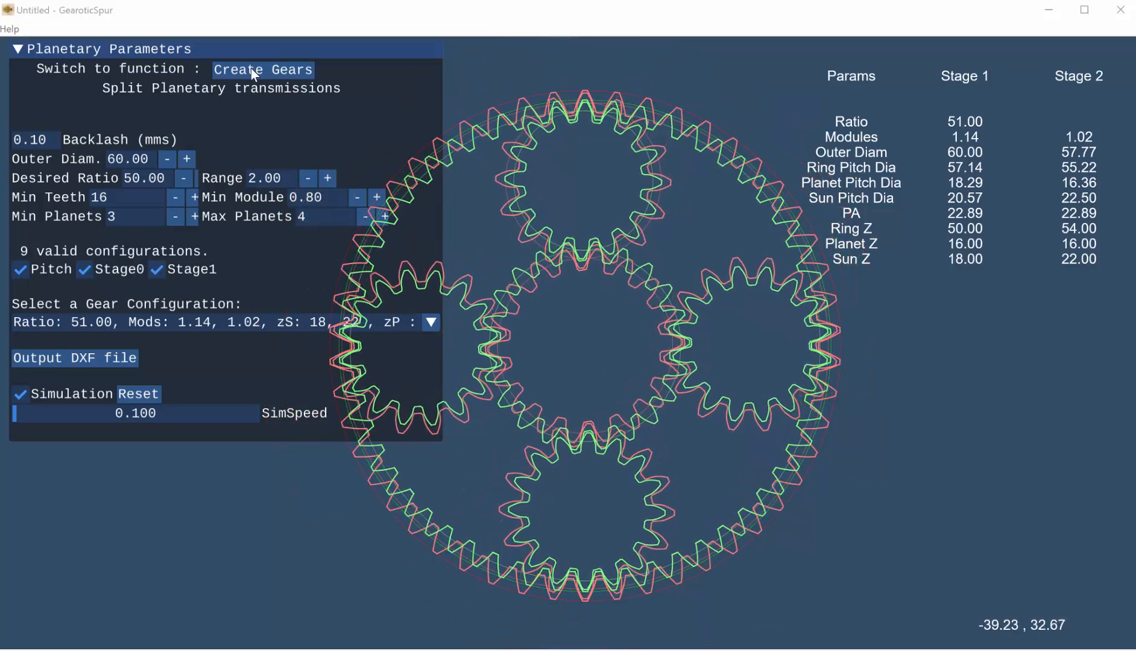
- Generate a pair of meshing 12-tooth, module 3 involute spur gears and reset their simulation
left_click(263, 70)
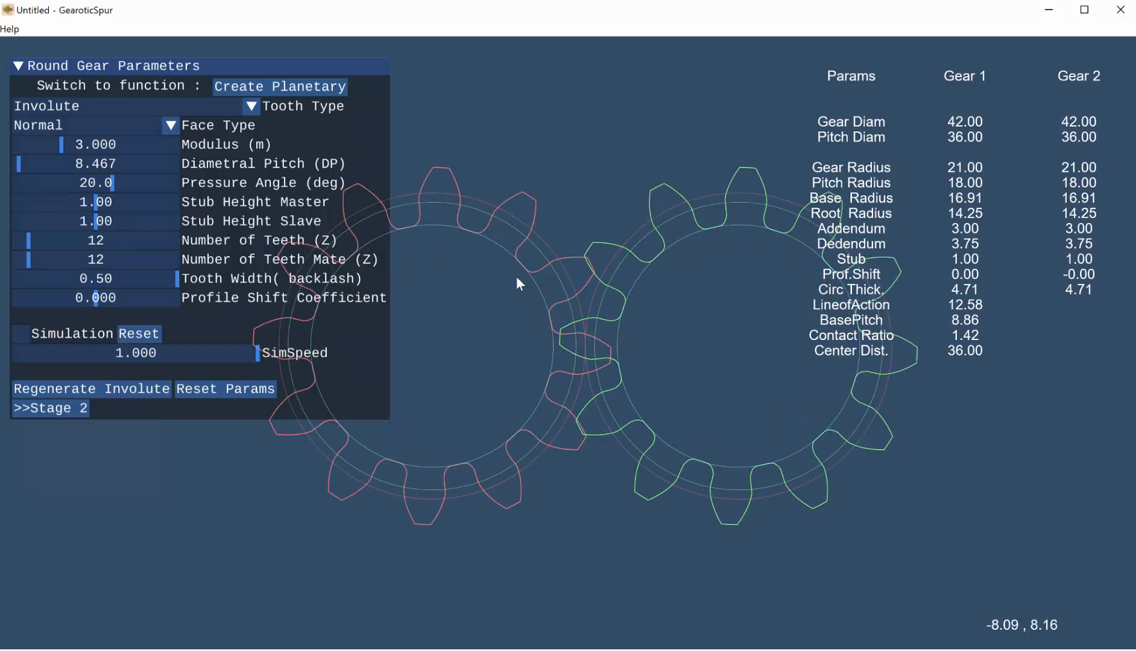
mouse_move(569, 231)
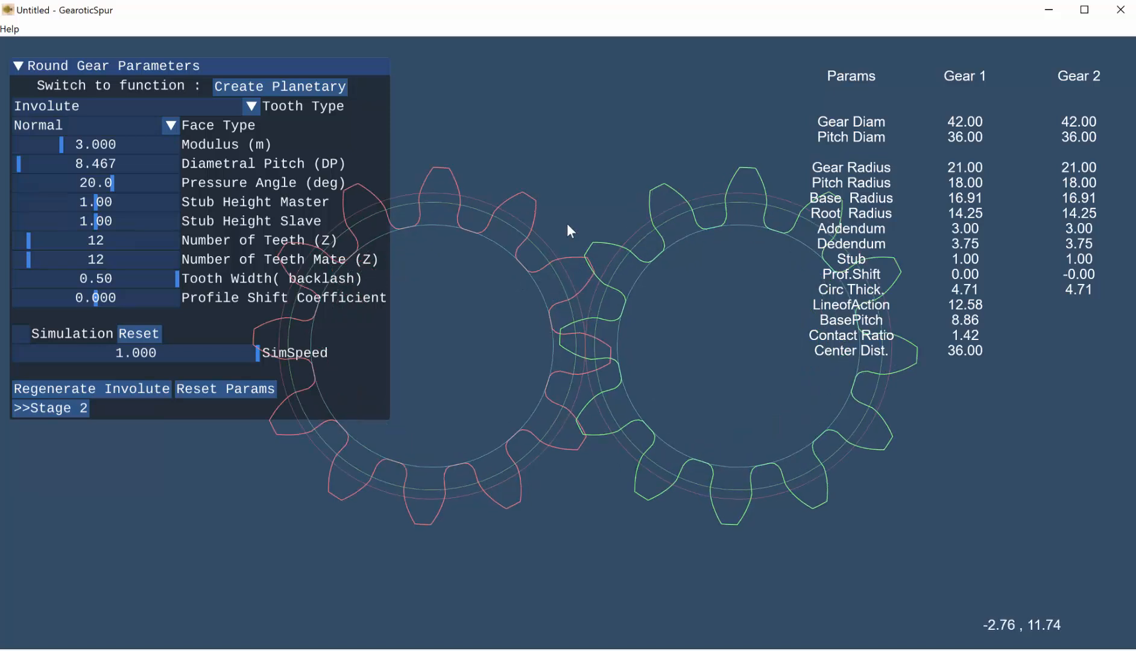
left_click(139, 334)
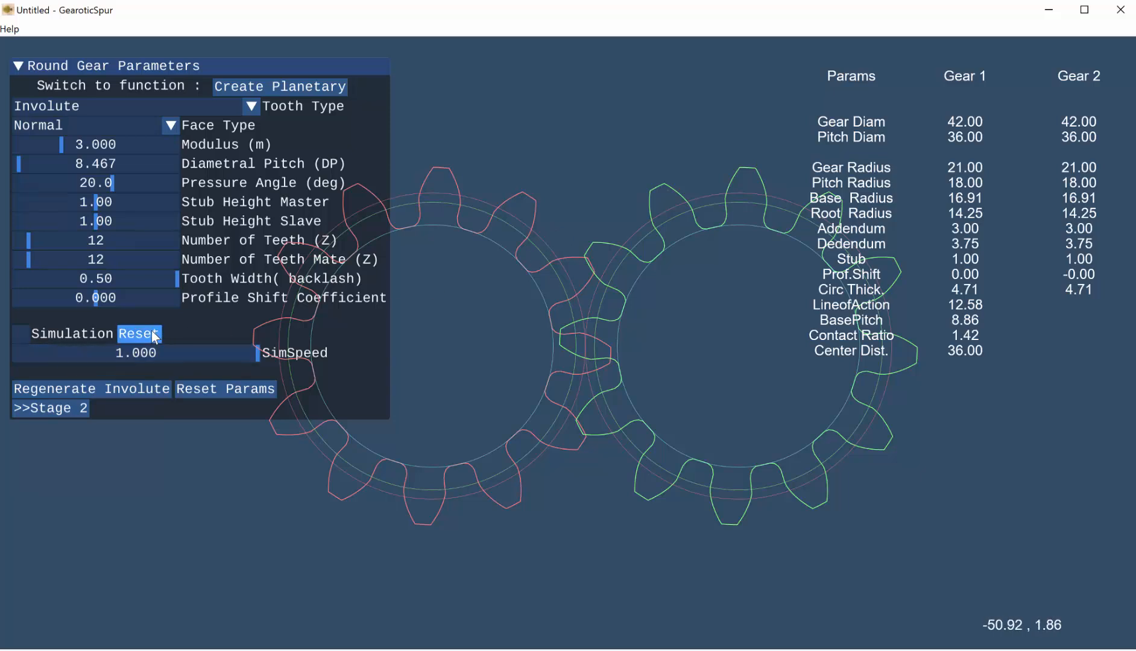
left_click(139, 334)
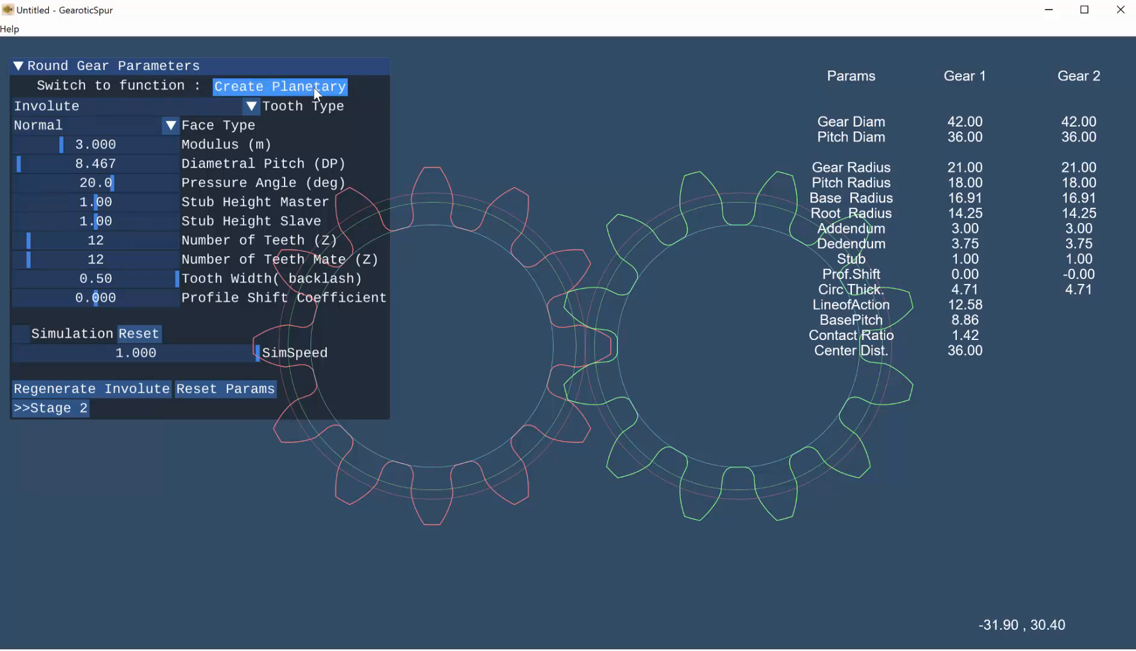
- Return to the planetary generator with ratio 50 and outer diameter 60 still set
left_click(278, 87)
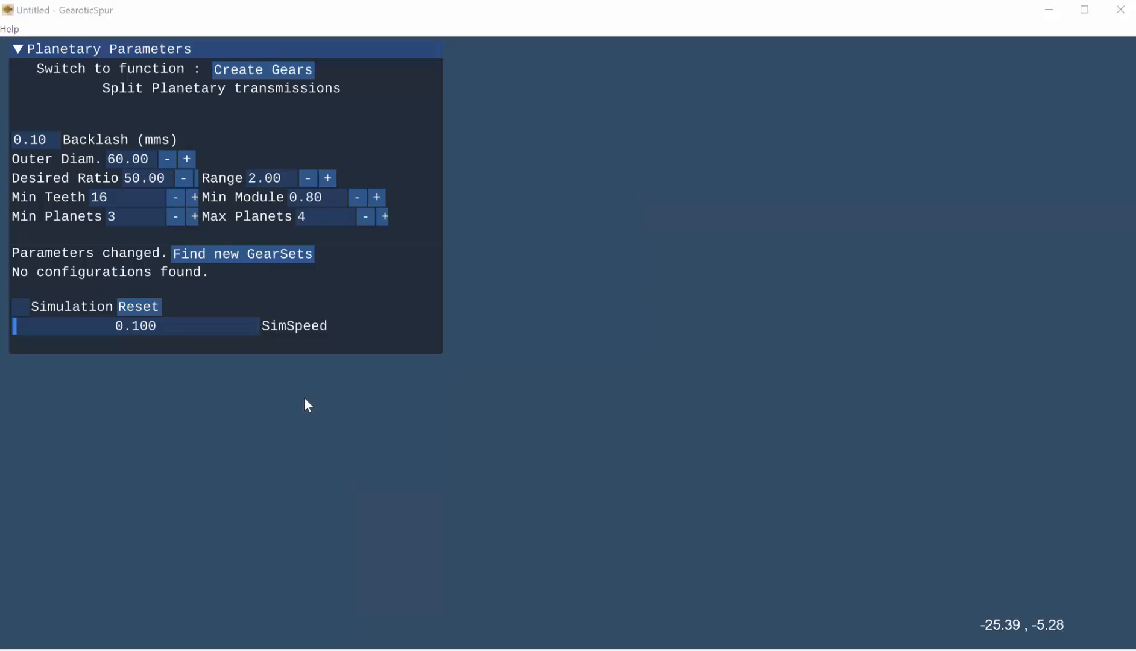
mouse_move(58, 289)
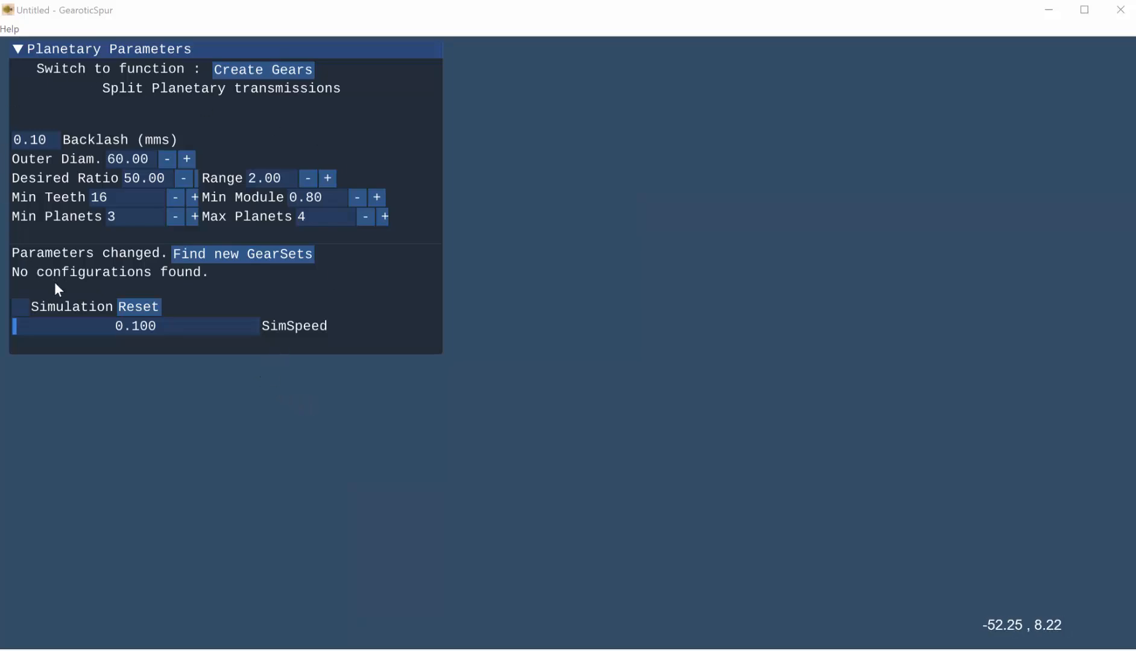
mouse_move(130, 134)
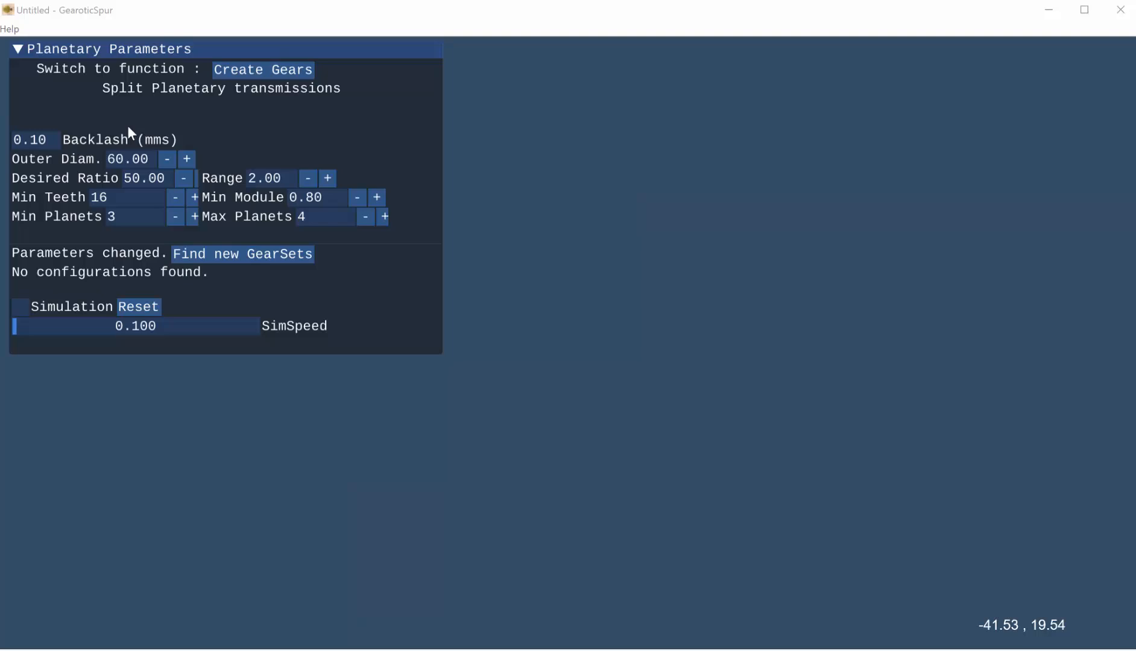
mouse_move(201, 185)
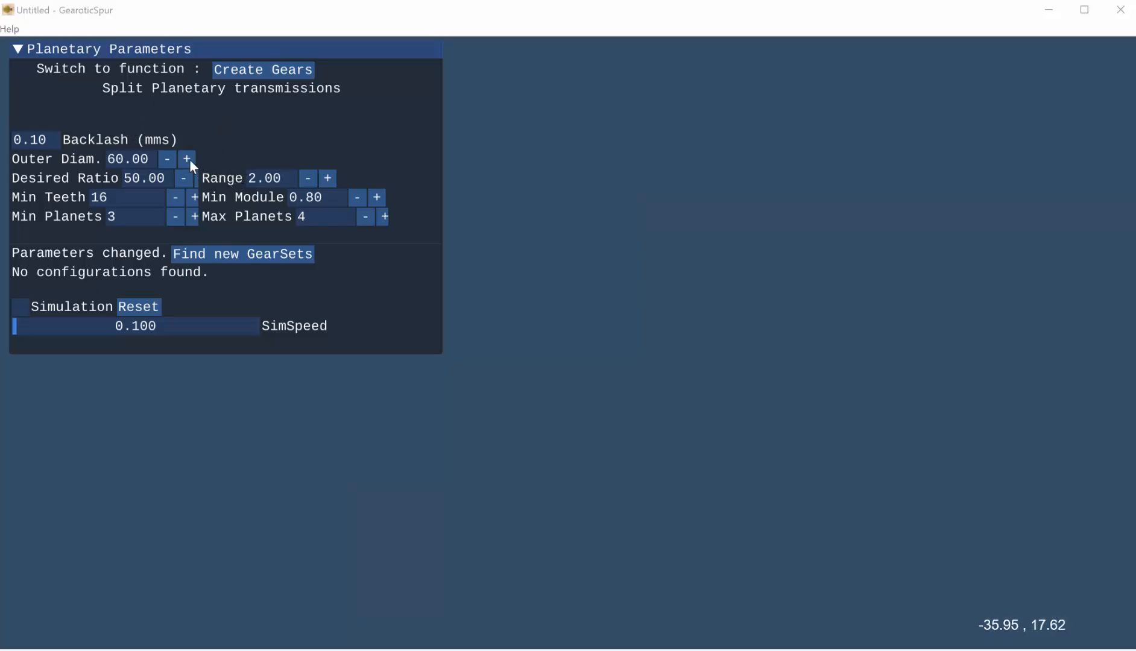
mouse_move(180, 148)
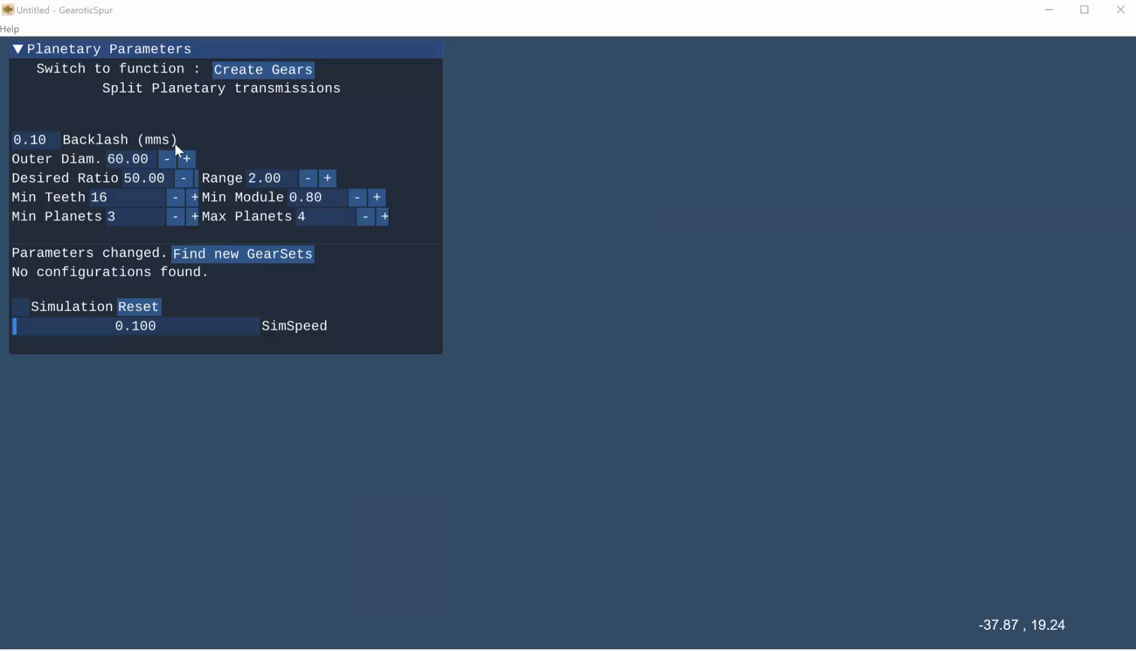
mouse_move(10, 124)
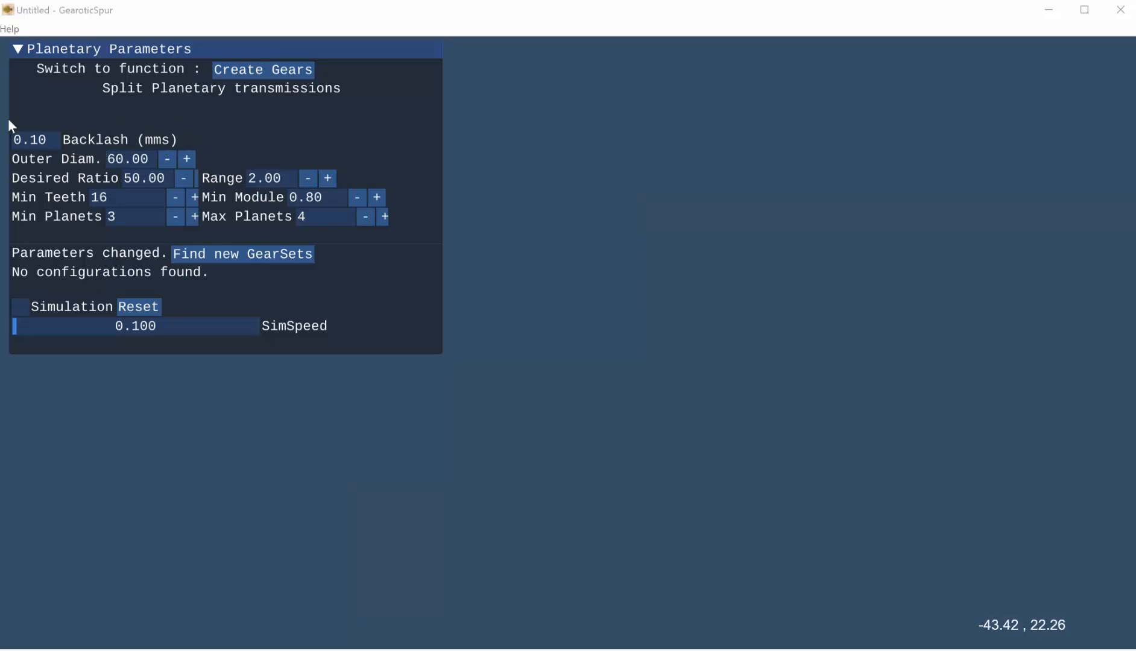
mouse_move(123, 142)
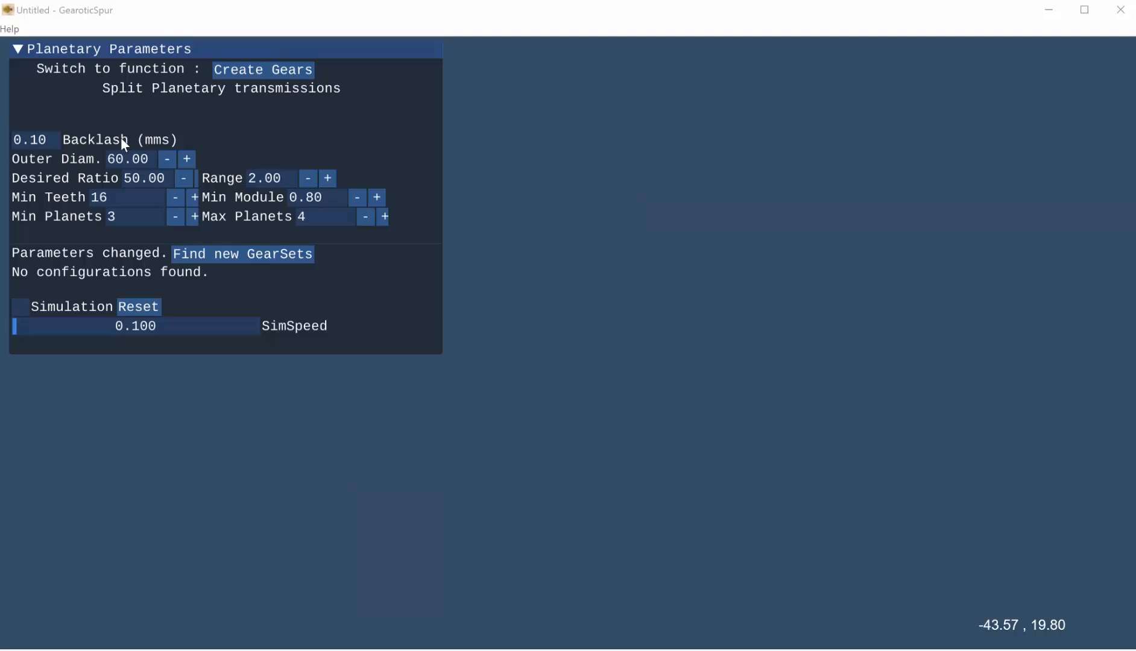
mouse_move(171, 142)
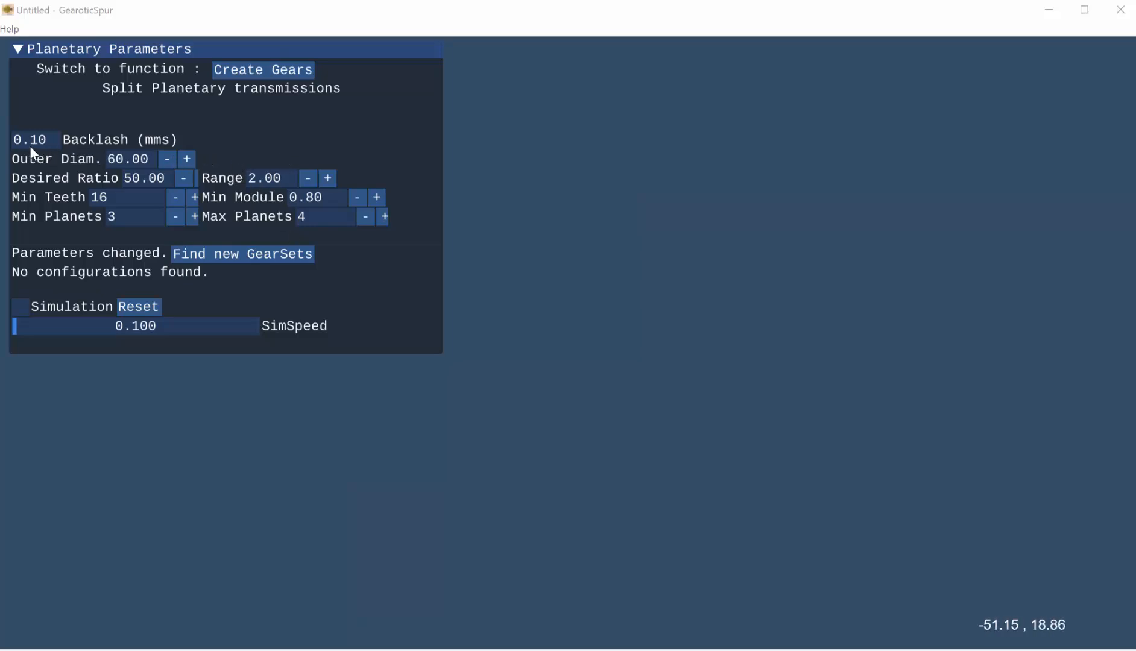
mouse_move(123, 232)
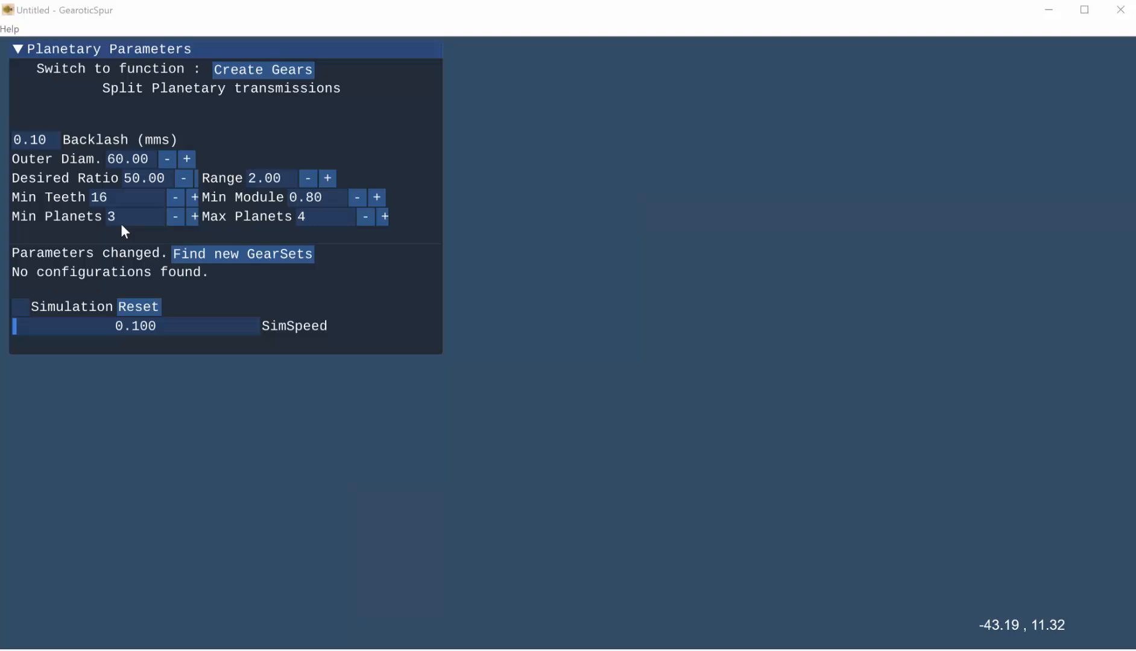
mouse_move(40, 144)
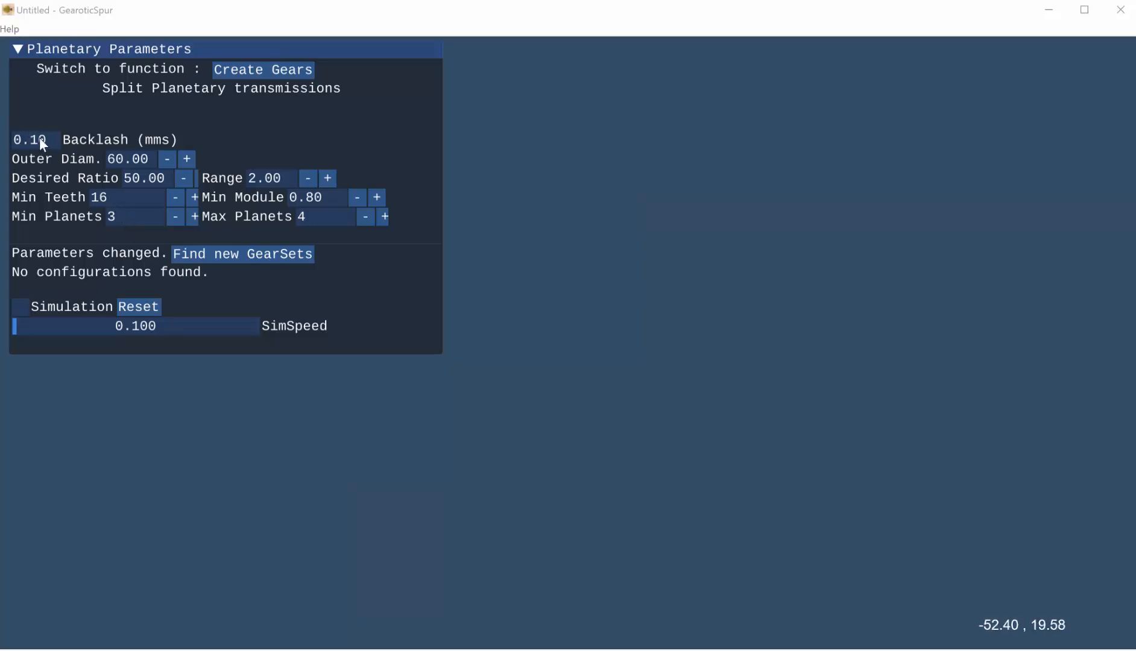
mouse_move(230, 146)
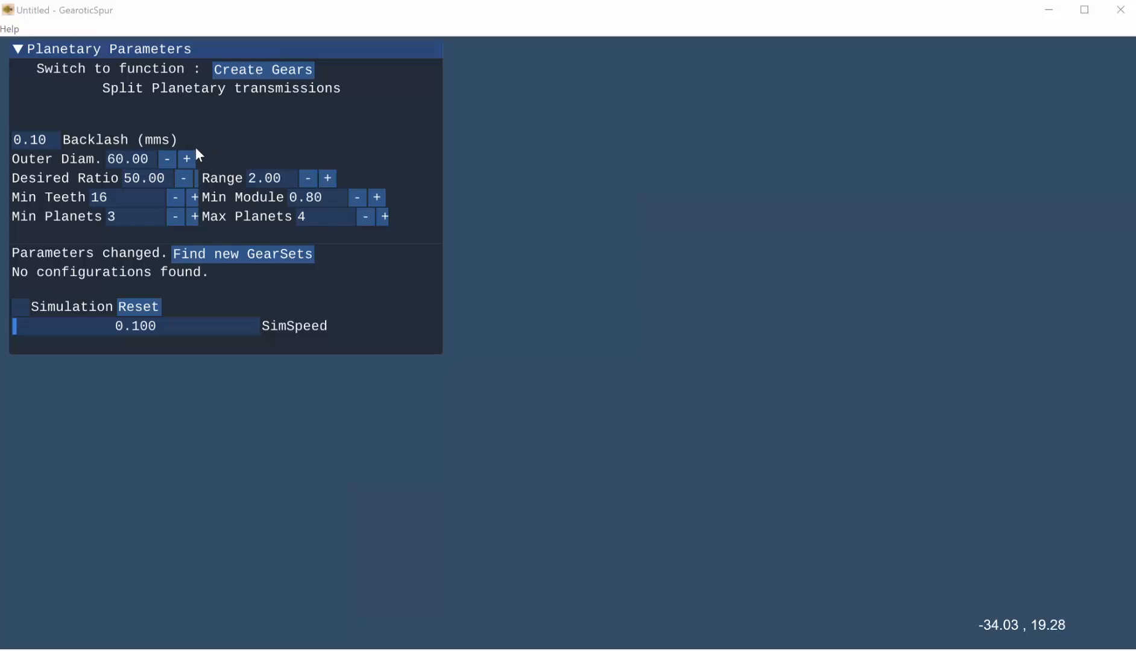
mouse_move(50, 169)
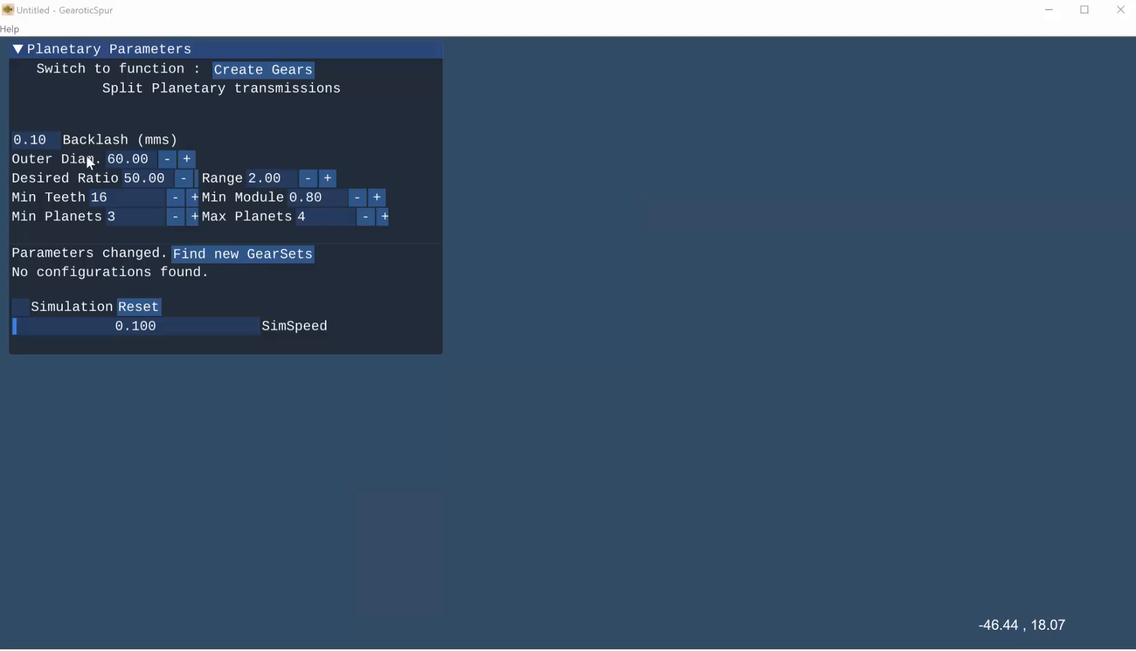
mouse_move(137, 167)
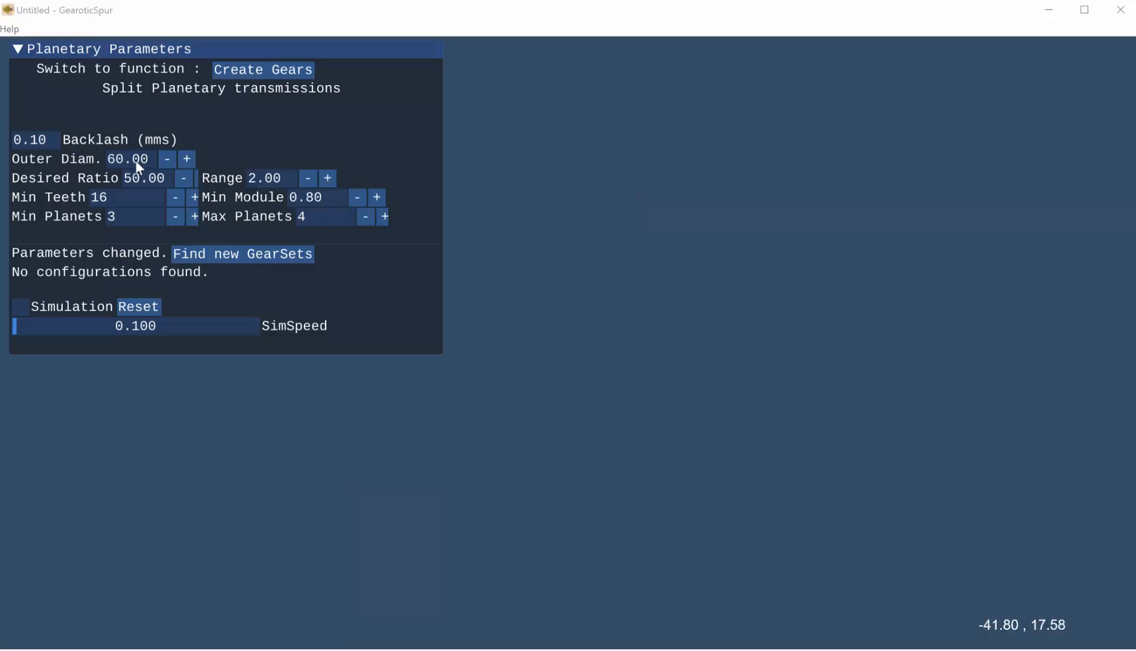
mouse_move(254, 160)
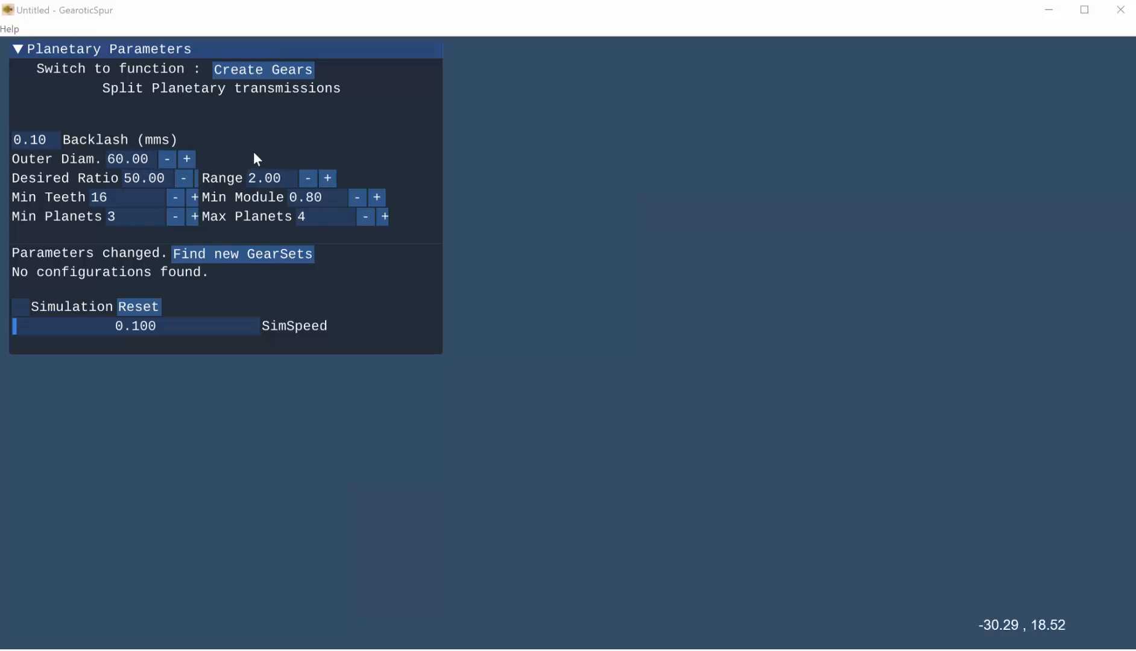
mouse_move(228, 159)
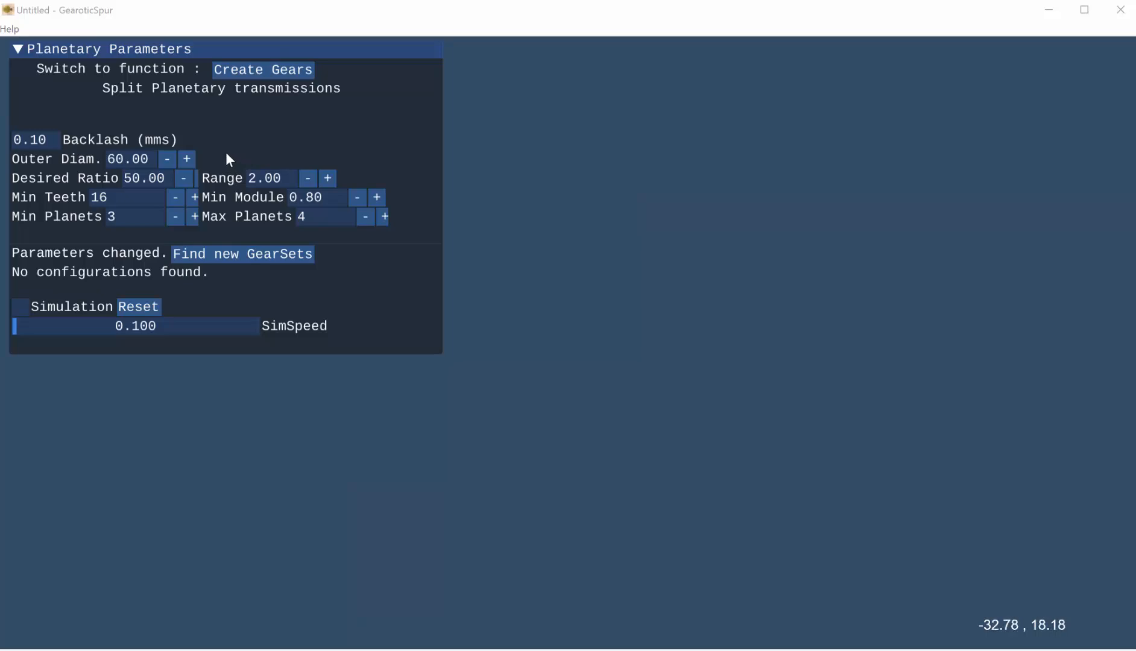
mouse_move(148, 185)
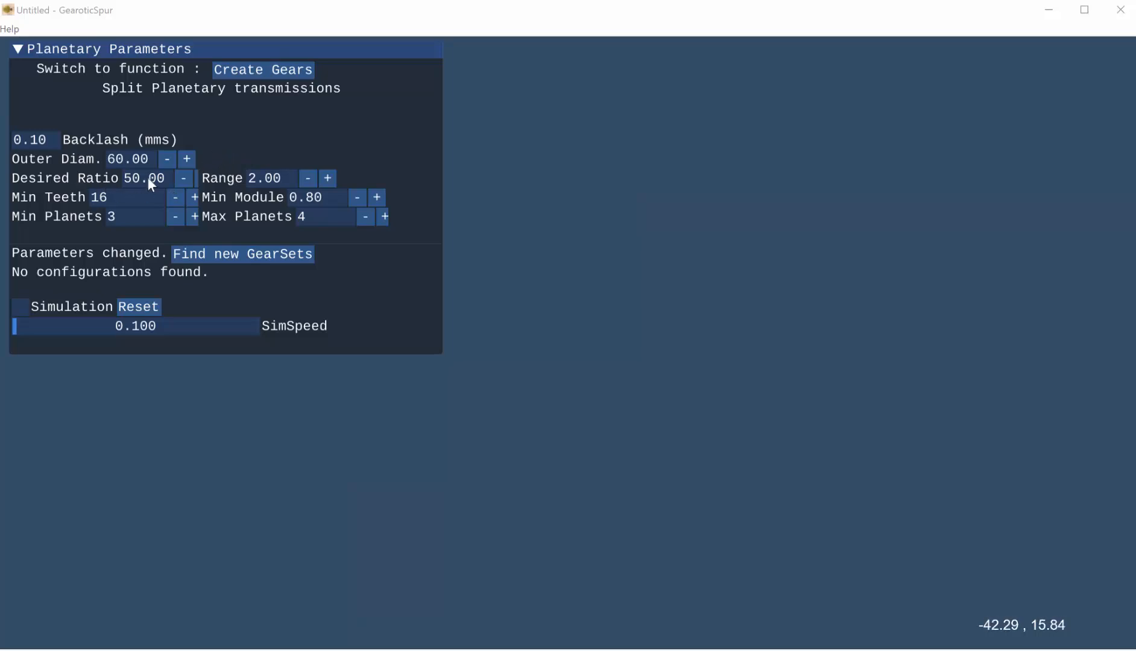
mouse_move(148, 184)
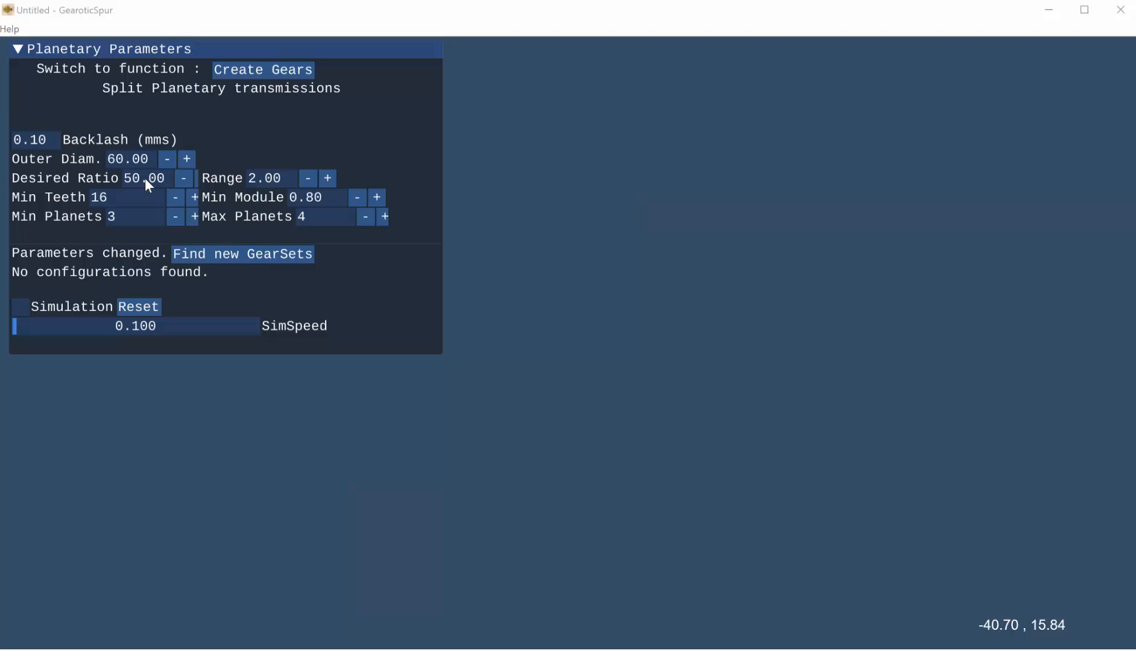
mouse_move(161, 177)
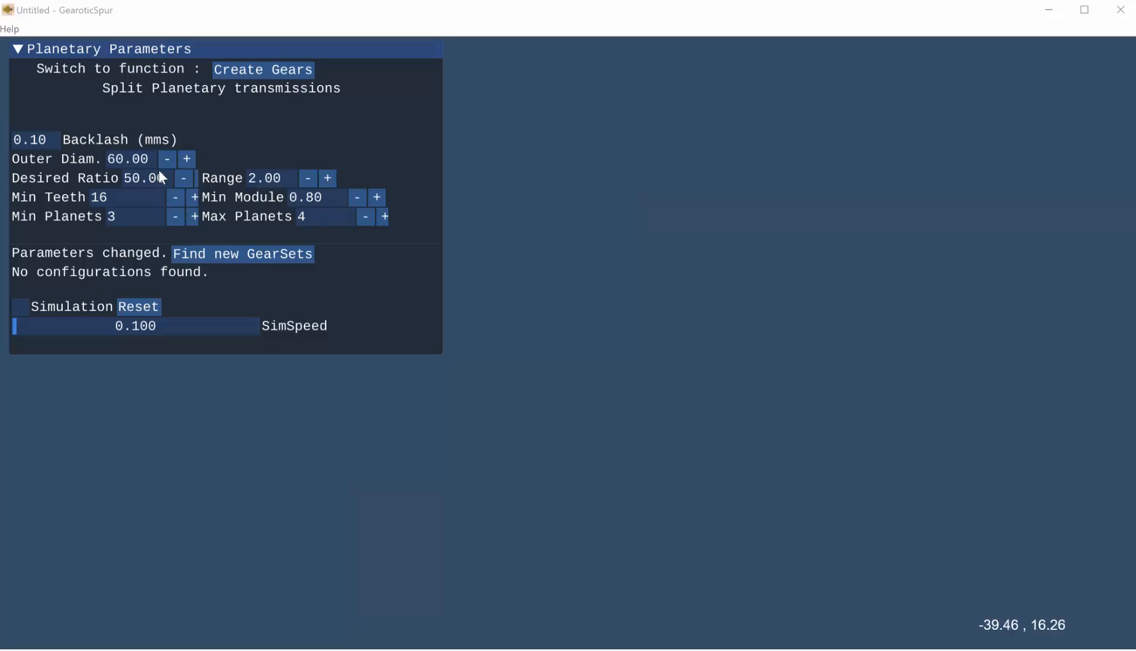
mouse_move(132, 204)
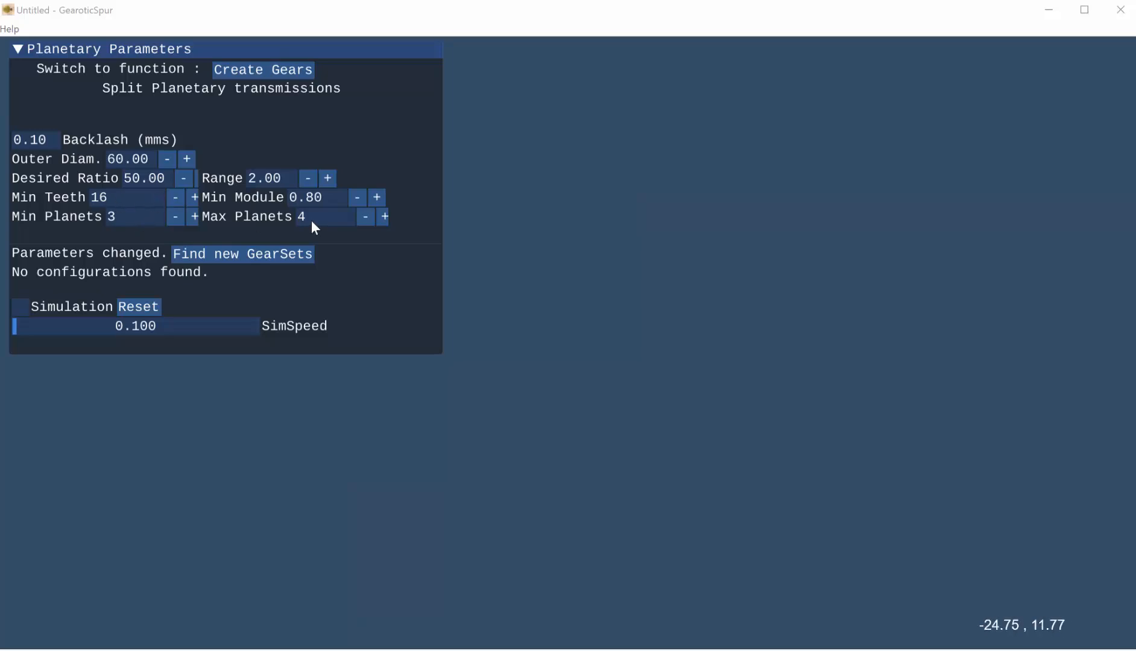
mouse_move(280, 223)
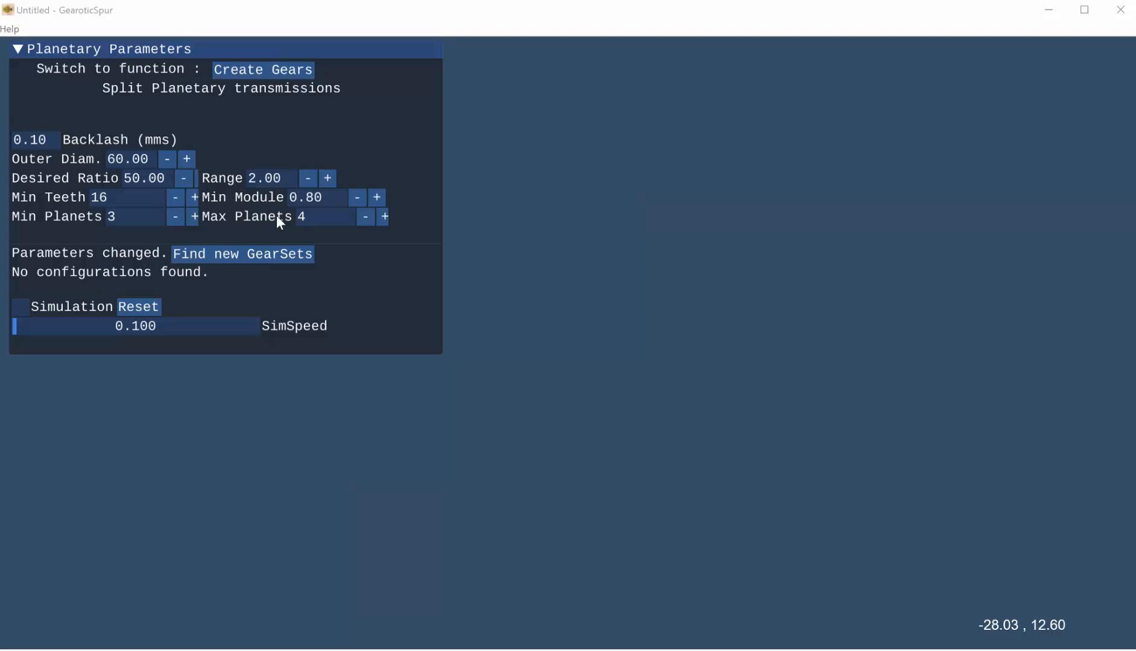
mouse_move(358, 202)
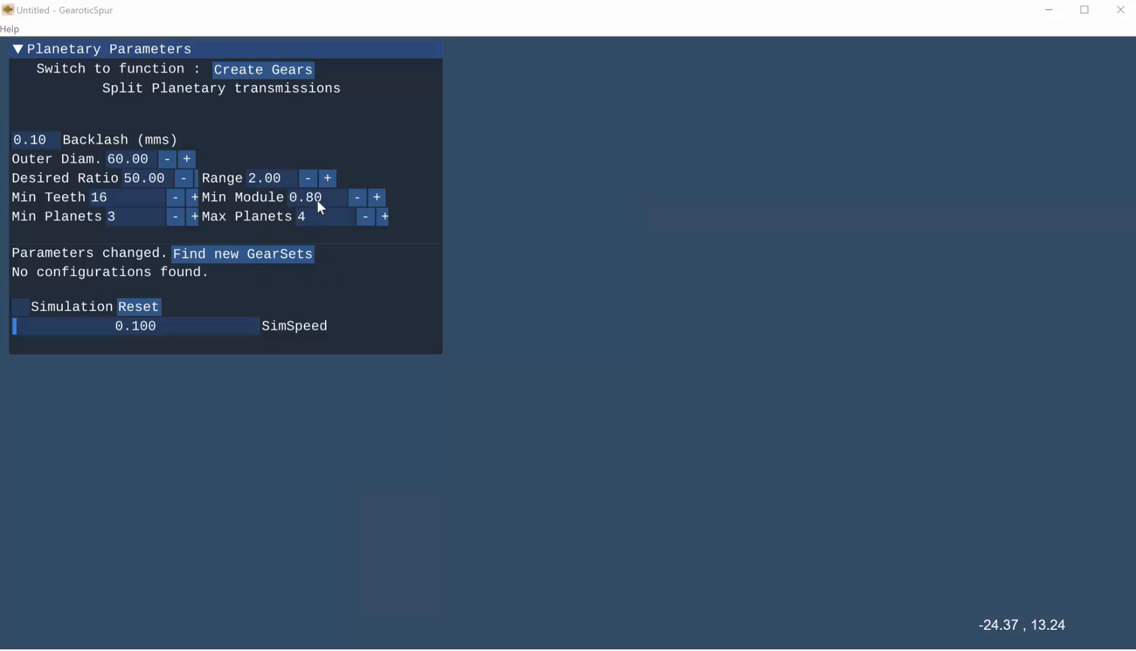
mouse_move(329, 204)
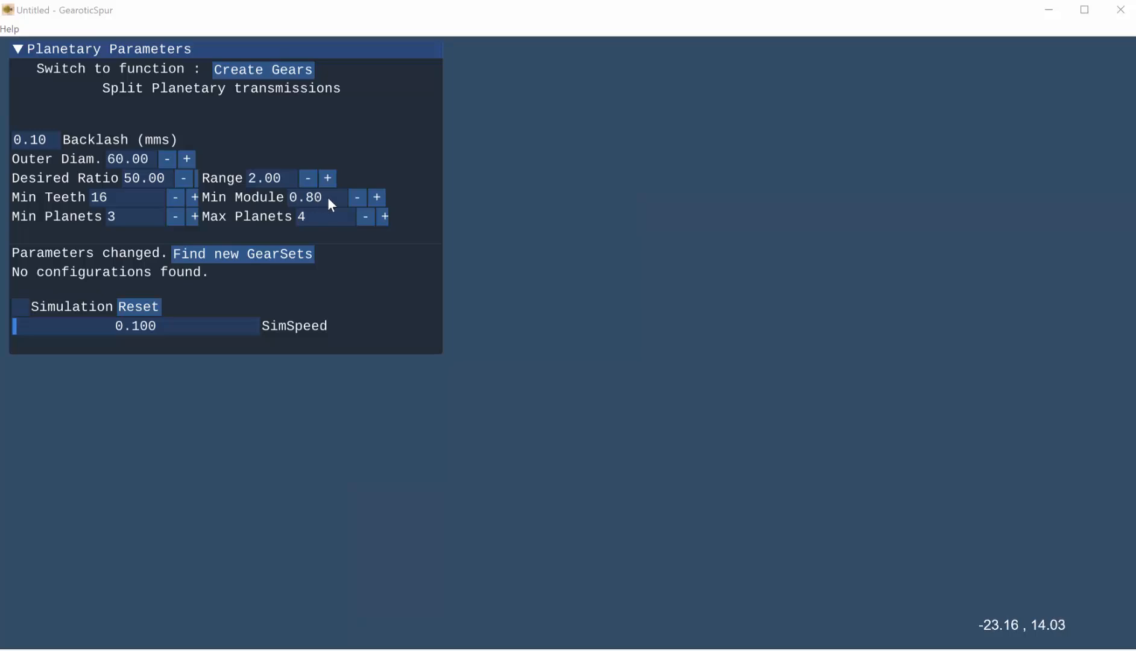
mouse_move(311, 217)
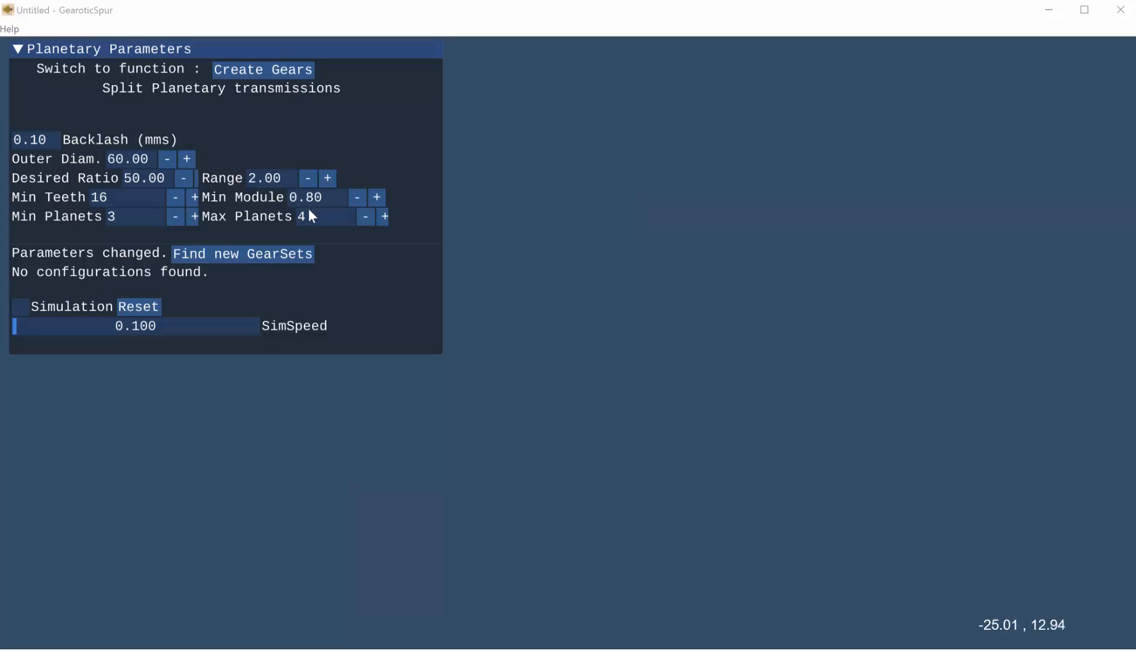
mouse_move(307, 224)
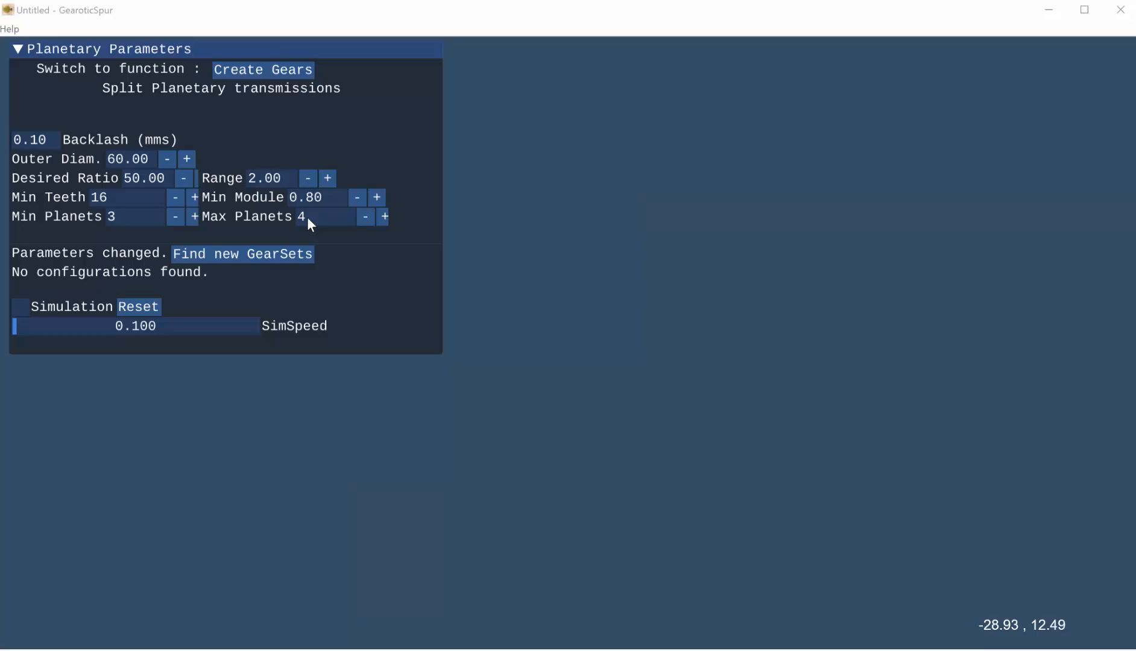
mouse_move(105, 202)
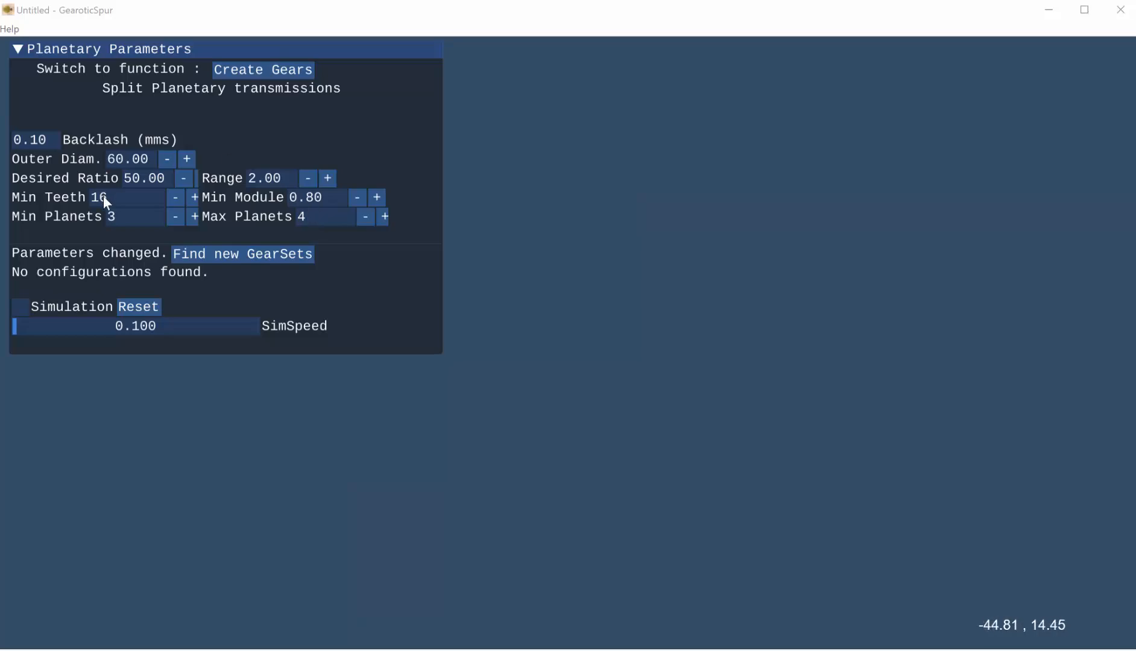
mouse_move(279, 258)
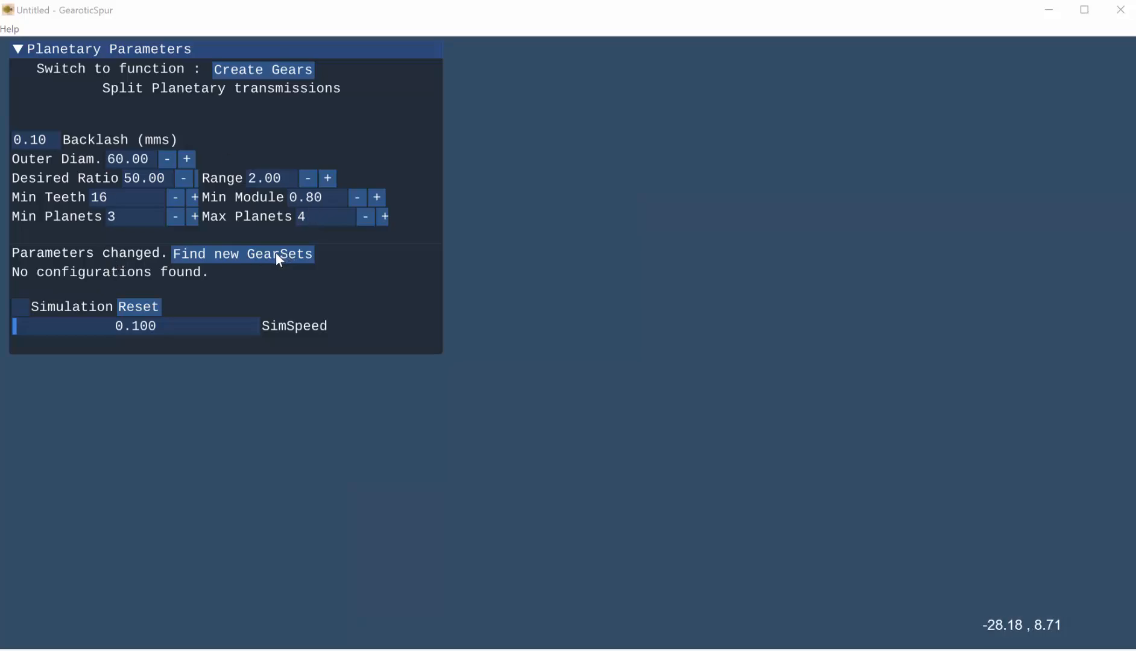
- Search configurations and choose the 50.00-ratio set with mods 1.03/0.93 and suns 24/28
left_click(242, 253)
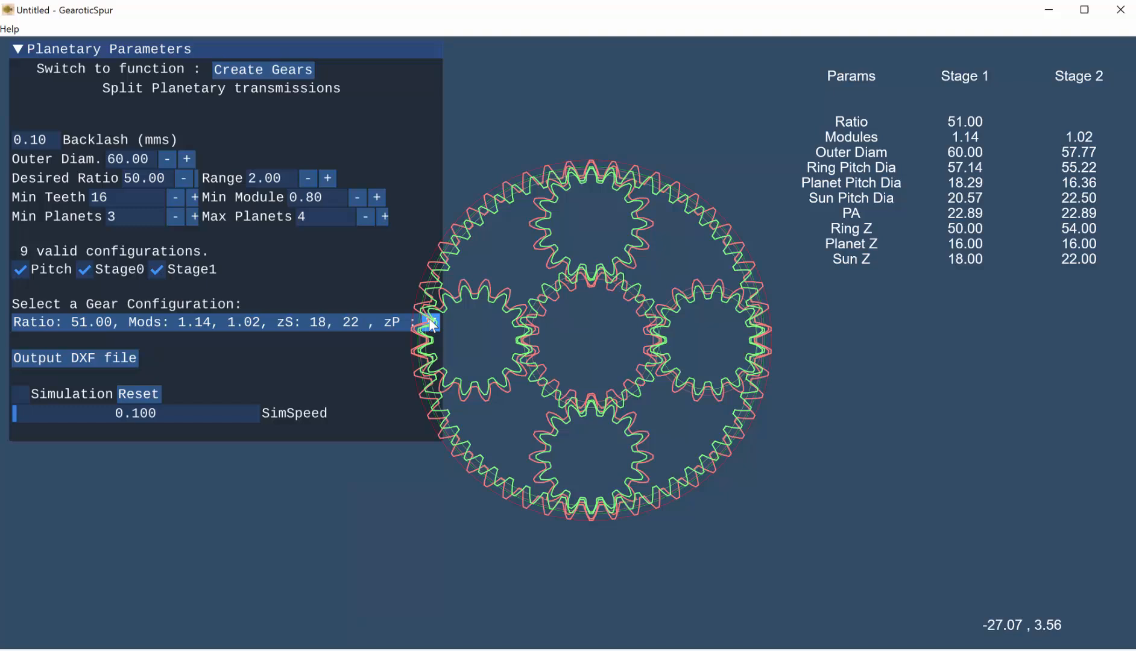
left_click(429, 322)
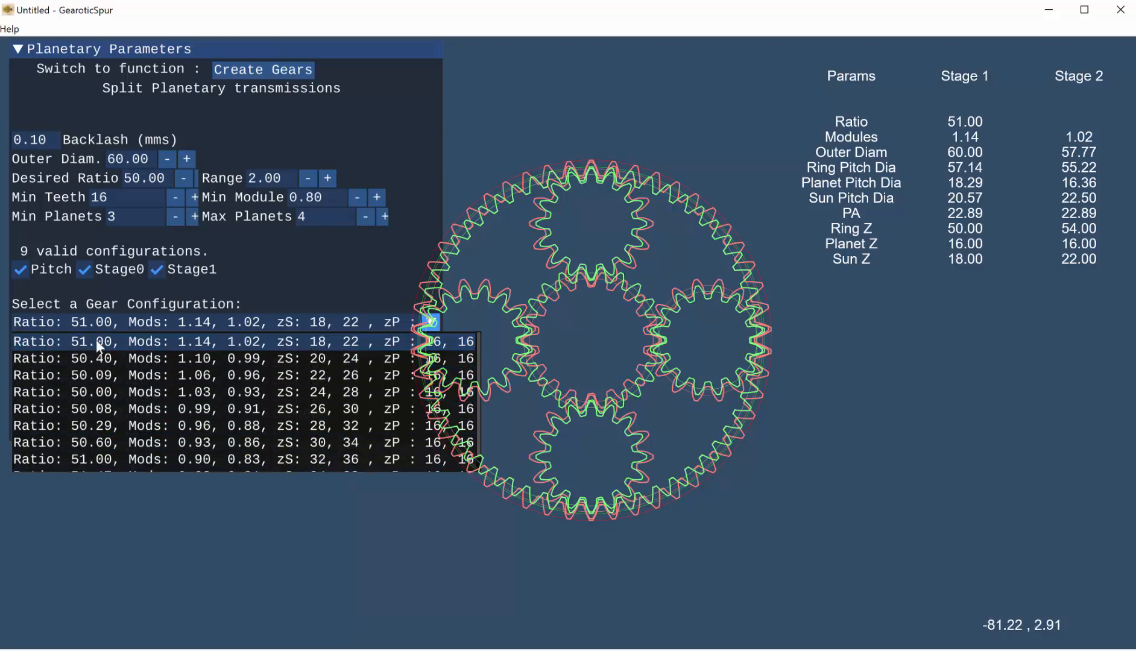
mouse_move(249, 329)
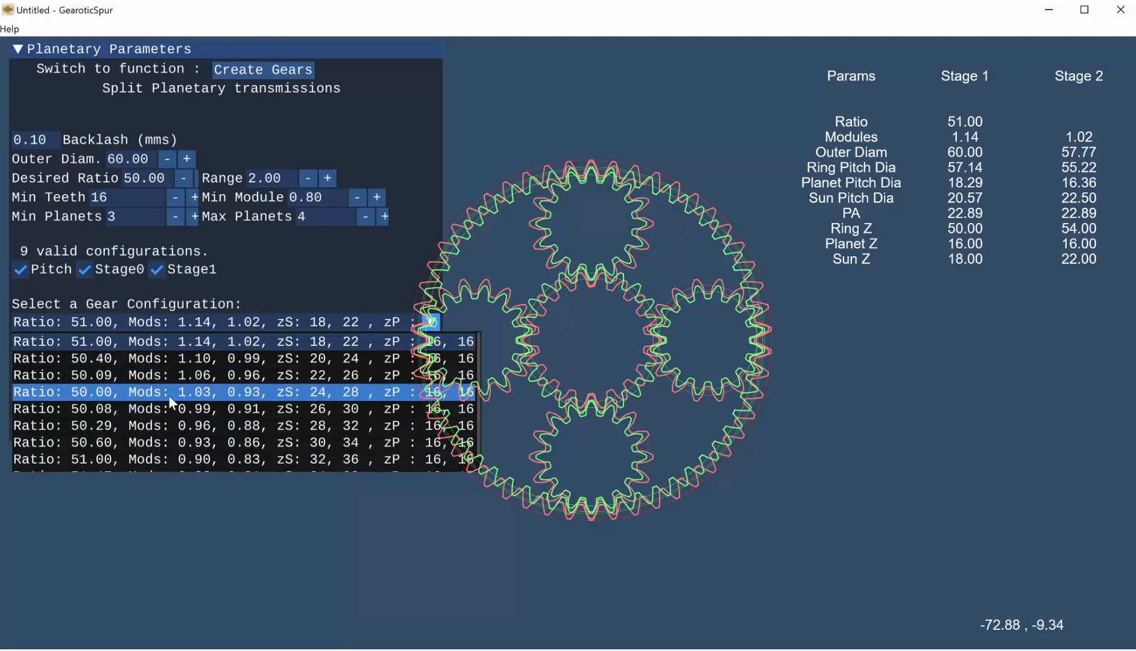
left_click(217, 392)
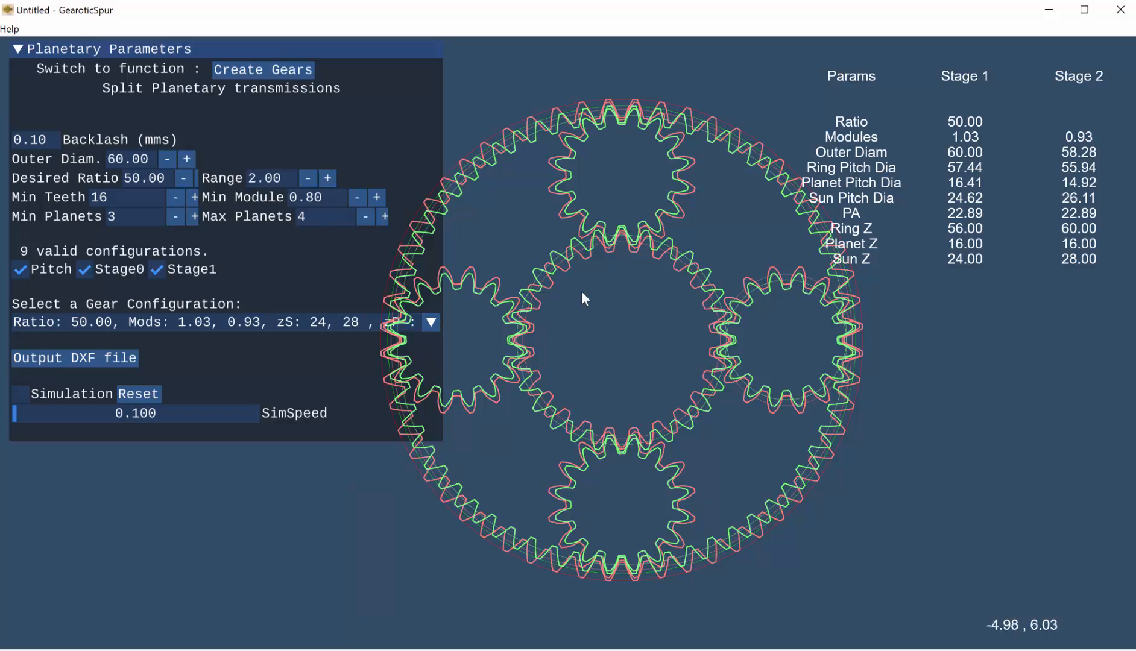
mouse_move(548, 305)
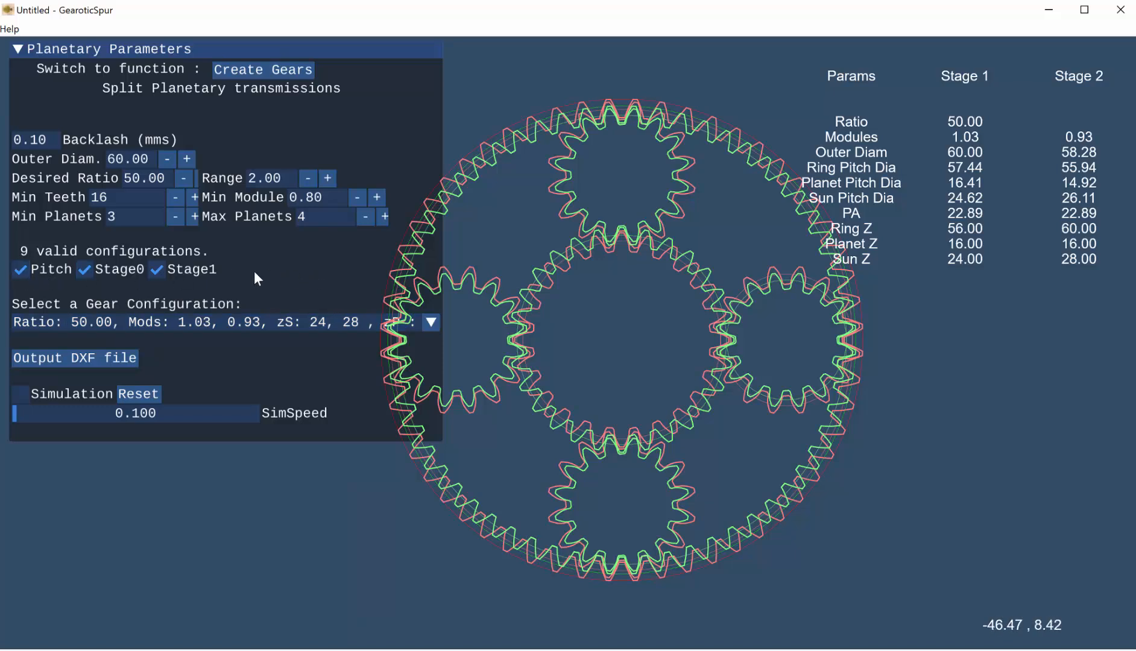
- Hide the pitch circles and Stage1 so only the Stage0 gears are shown
left_click(19, 269)
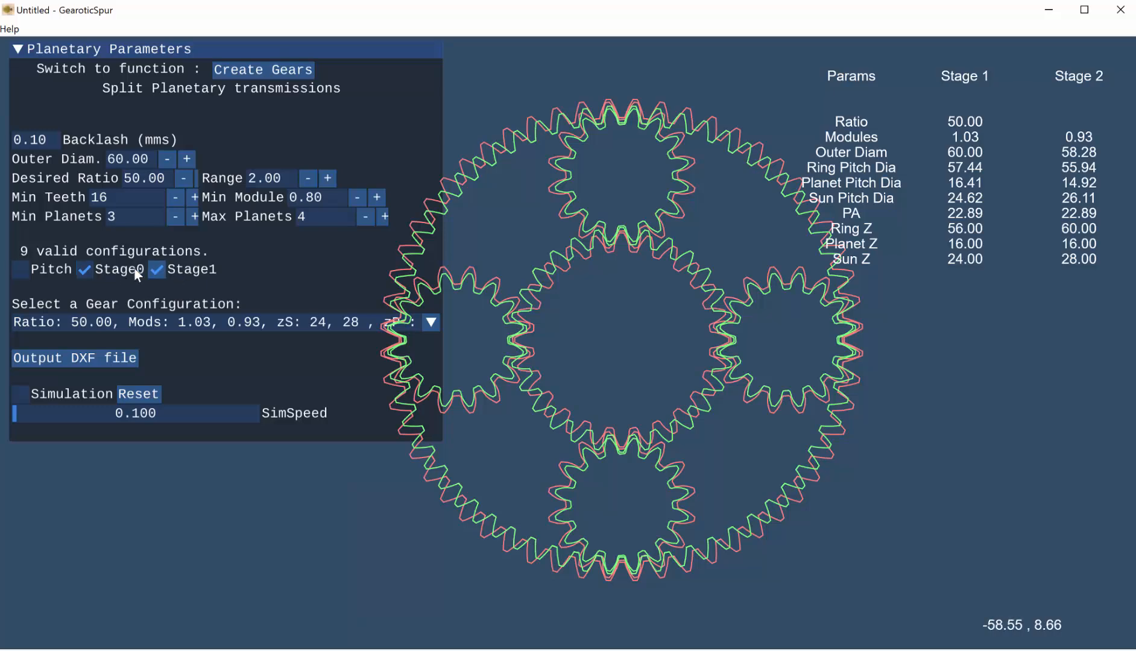
left_click(155, 269)
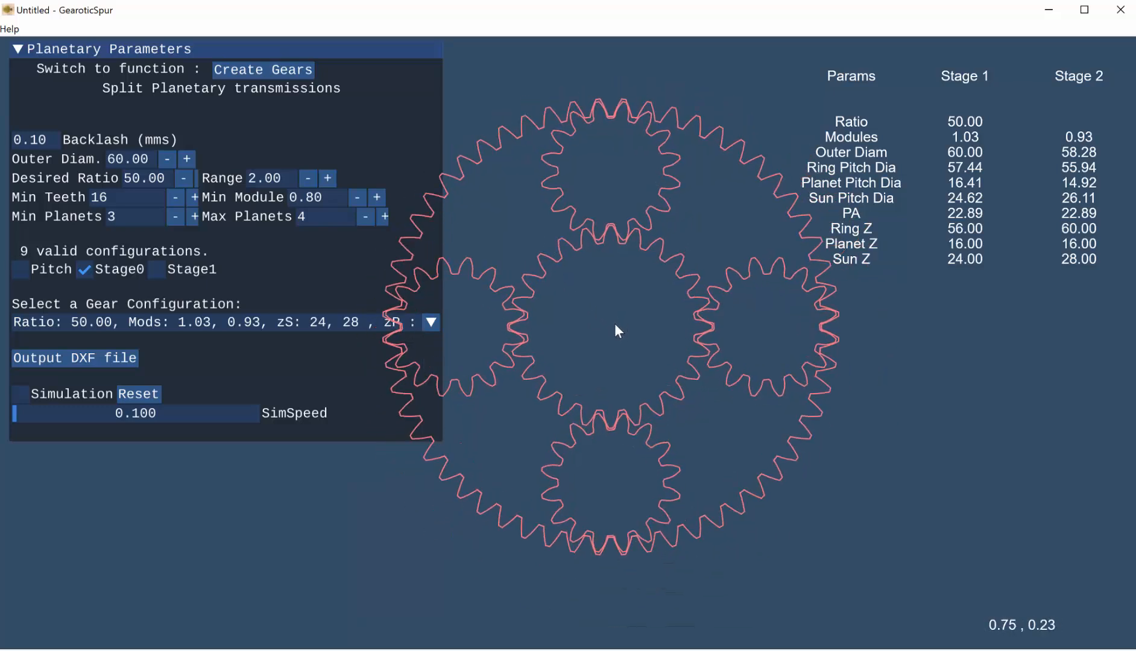
- Start the simulation so the first-stage planetary gears rotate
left_click(21, 394)
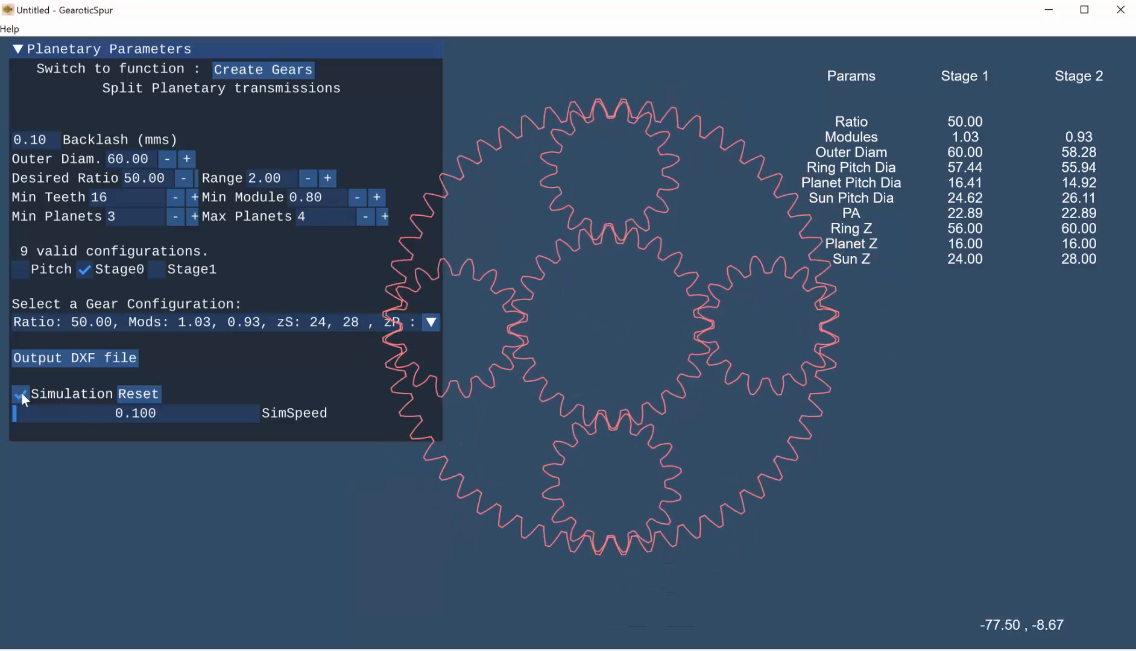
left_click(19, 394)
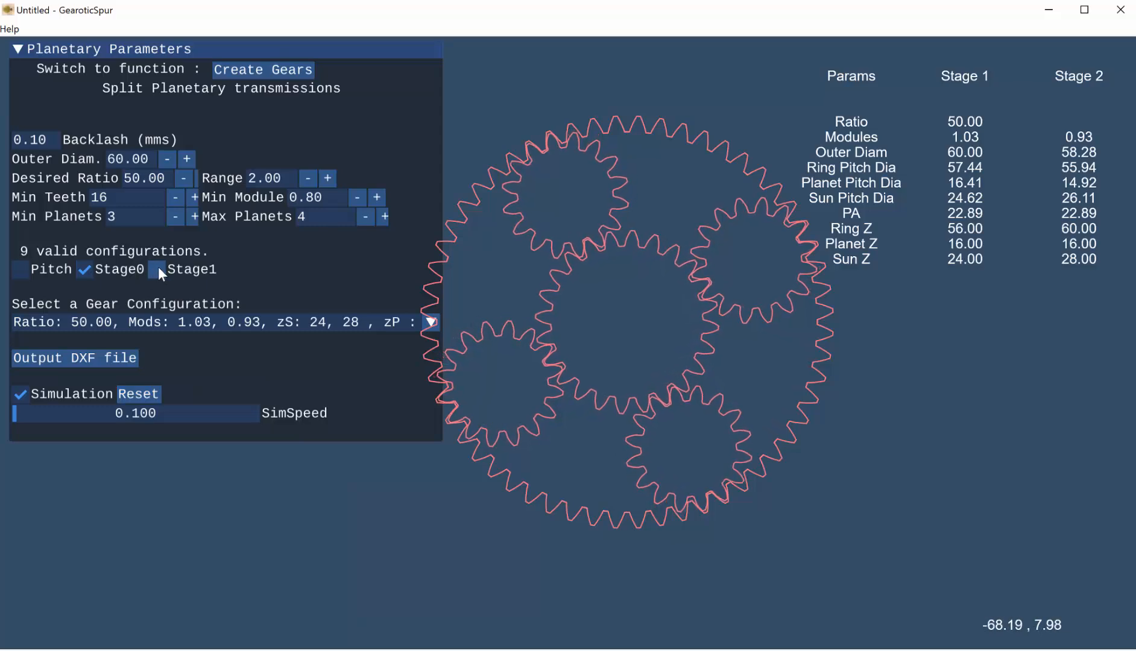
- Toggle Stage1 until both planetary stages rotate together in the simulation
left_click(157, 269)
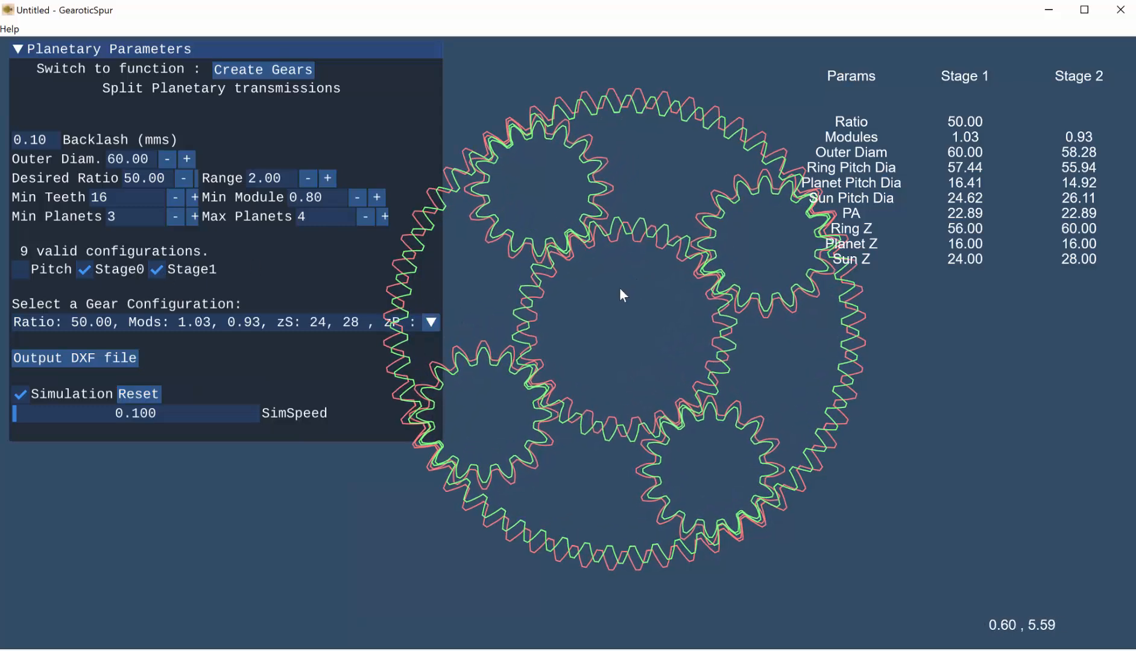
left_click(157, 269)
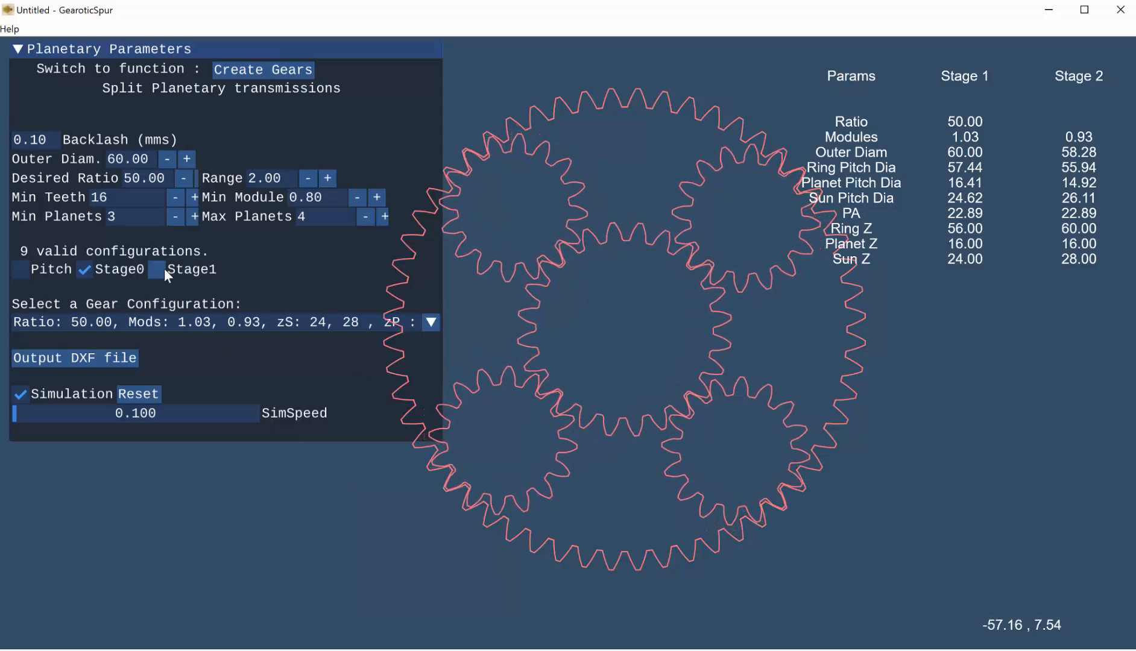
left_click(157, 269)
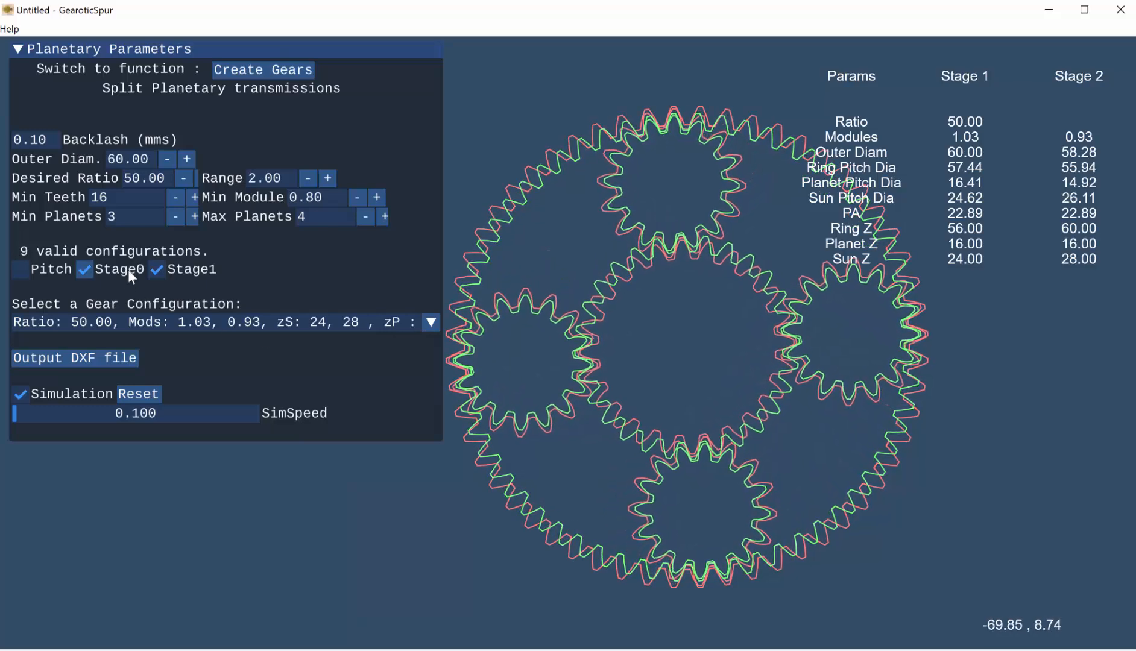
left_click(84, 268)
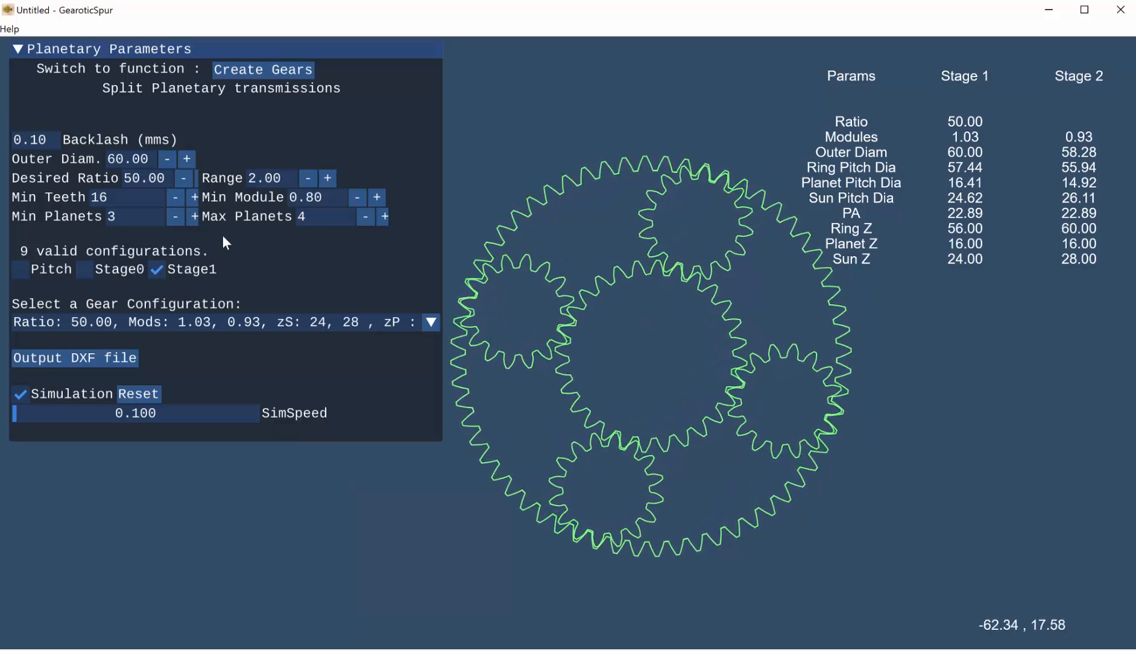
left_click(84, 270)
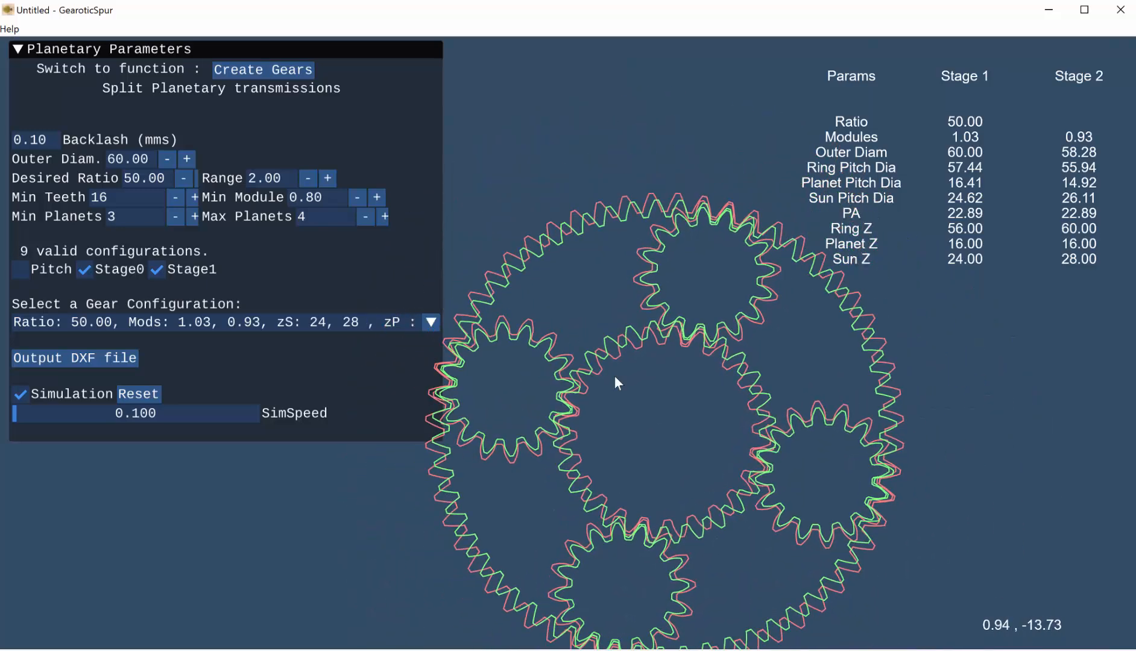
- Raise SimSpeed from 0.100 to about 0.951
left_click_drag(22, 414, 249, 413)
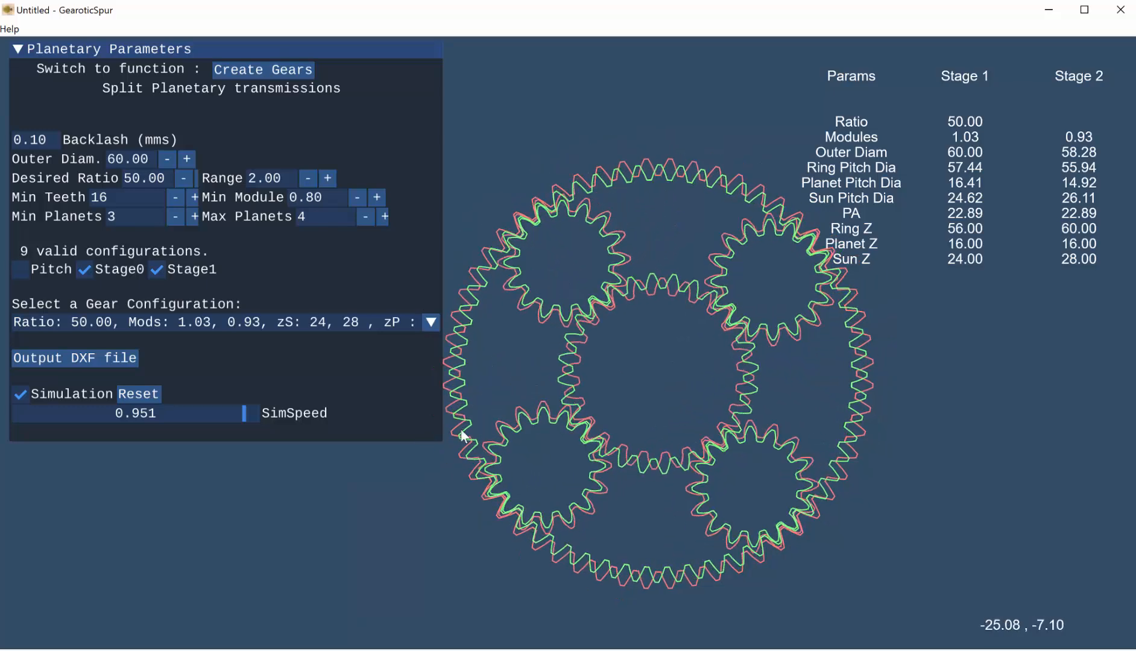
- Stop the simulation, freezing both stages at about 0.95 speed
left_click(20, 395)
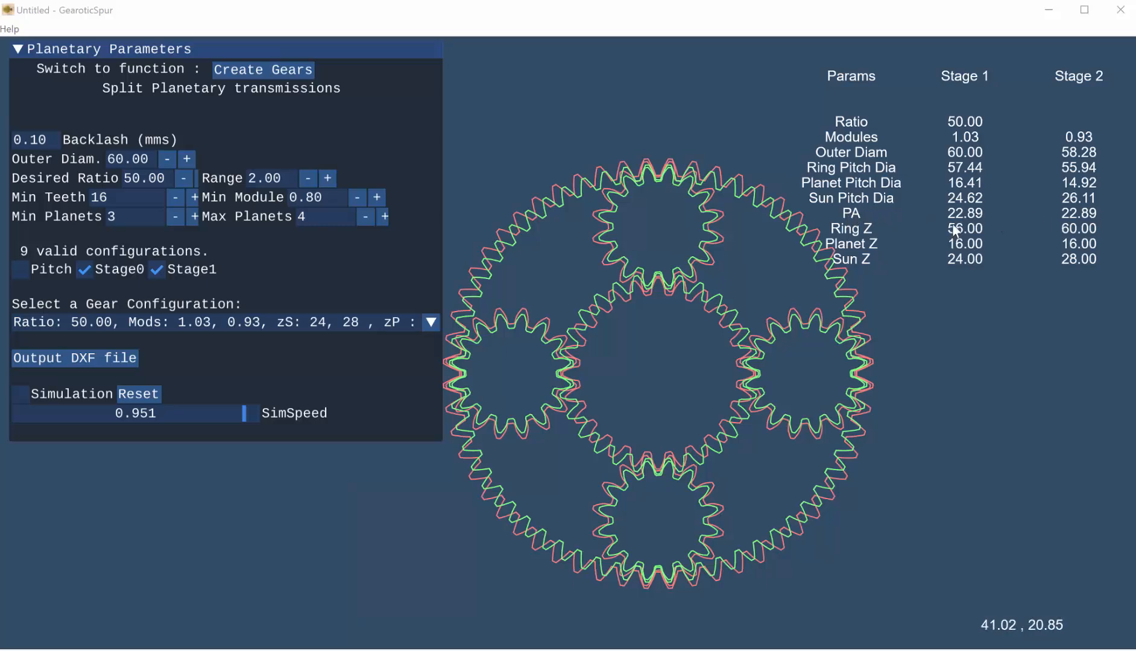
mouse_move(981, 223)
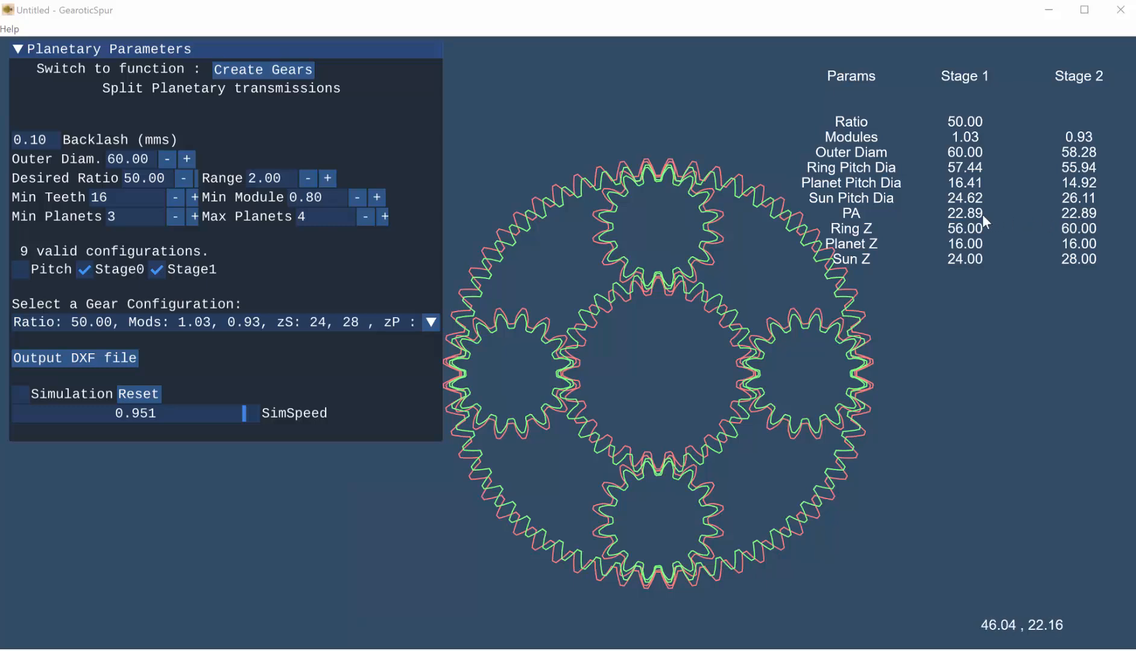
mouse_move(934, 222)
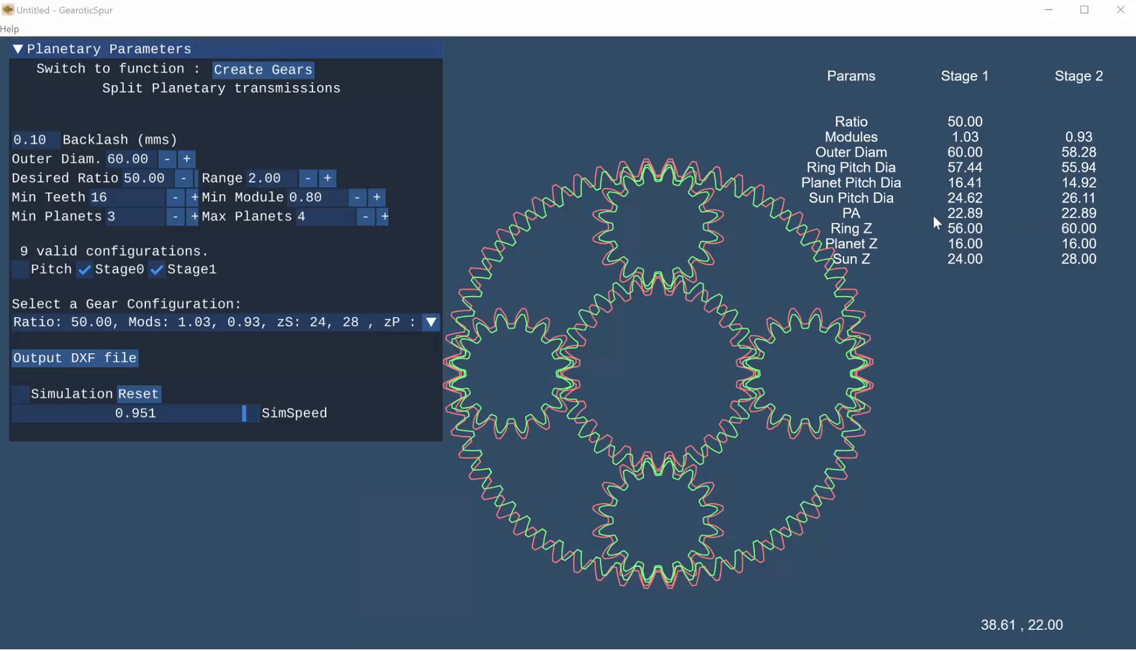
mouse_move(969, 219)
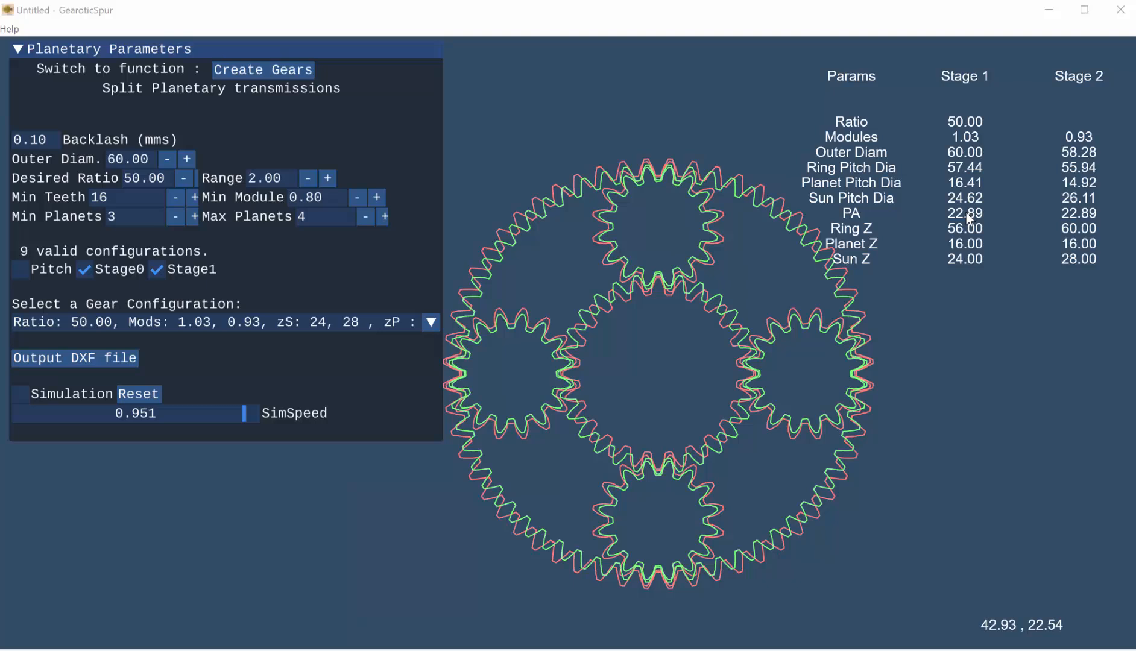
mouse_move(621, 310)
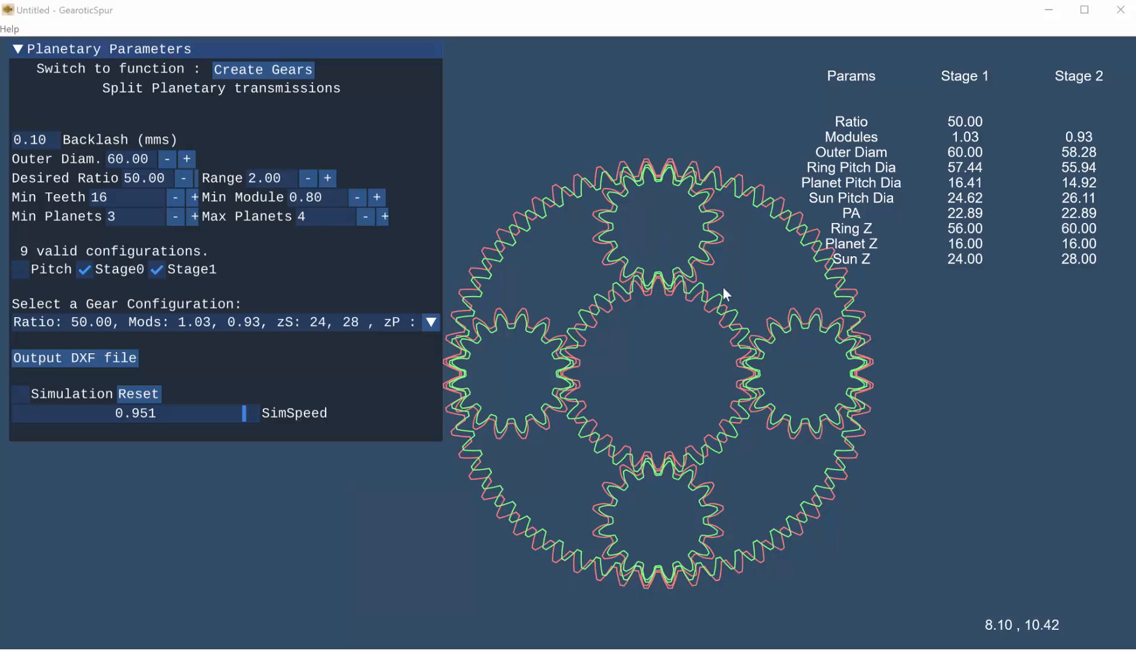
mouse_move(966, 228)
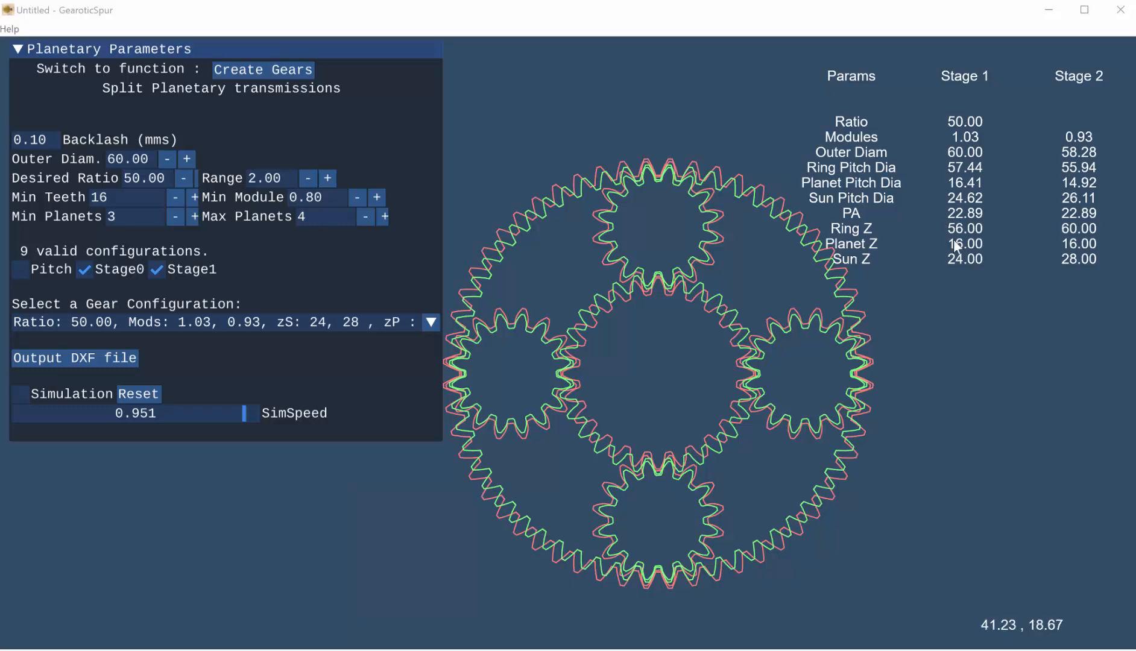
mouse_move(864, 219)
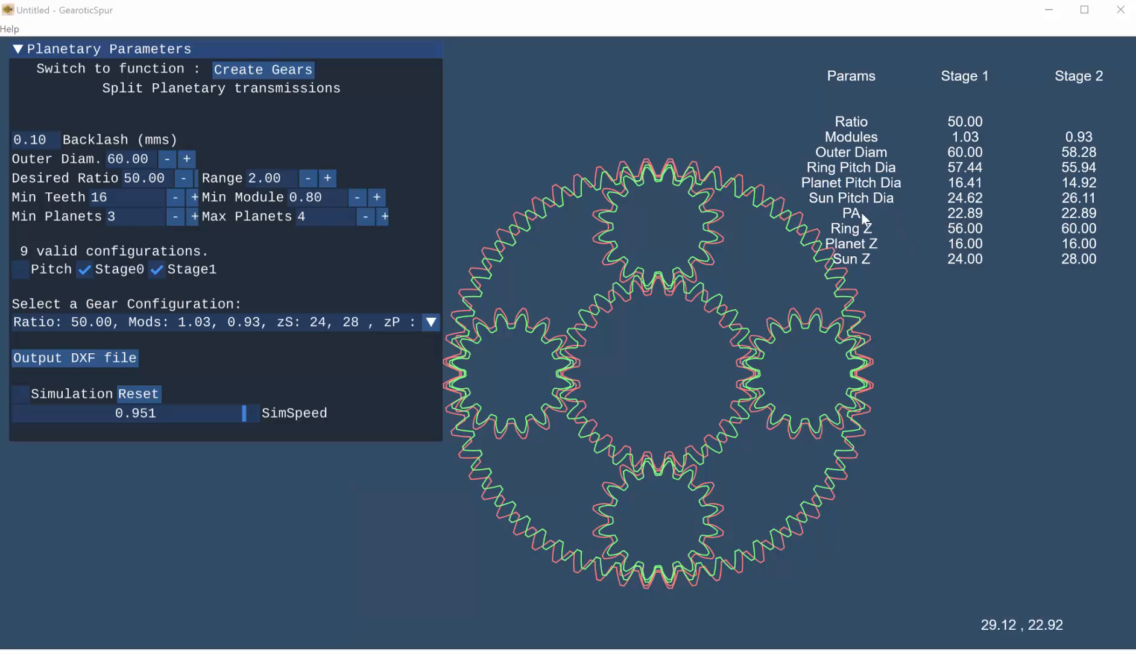
mouse_move(602, 403)
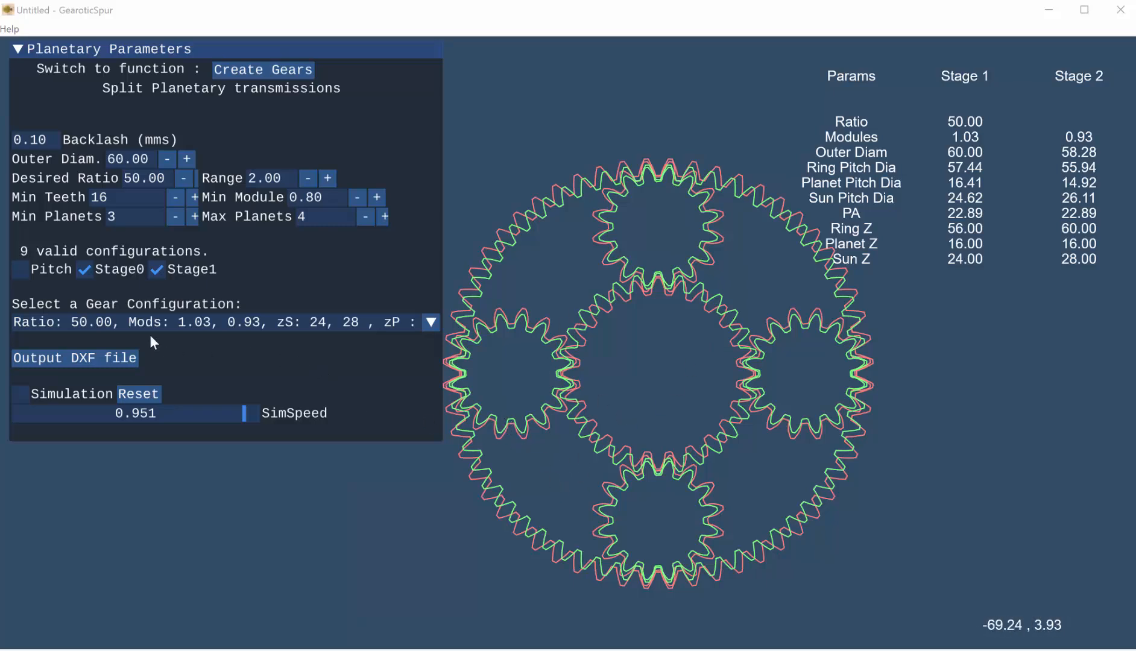
- Hide Stage0 so only the second-stage gears remain in view
left_click(84, 269)
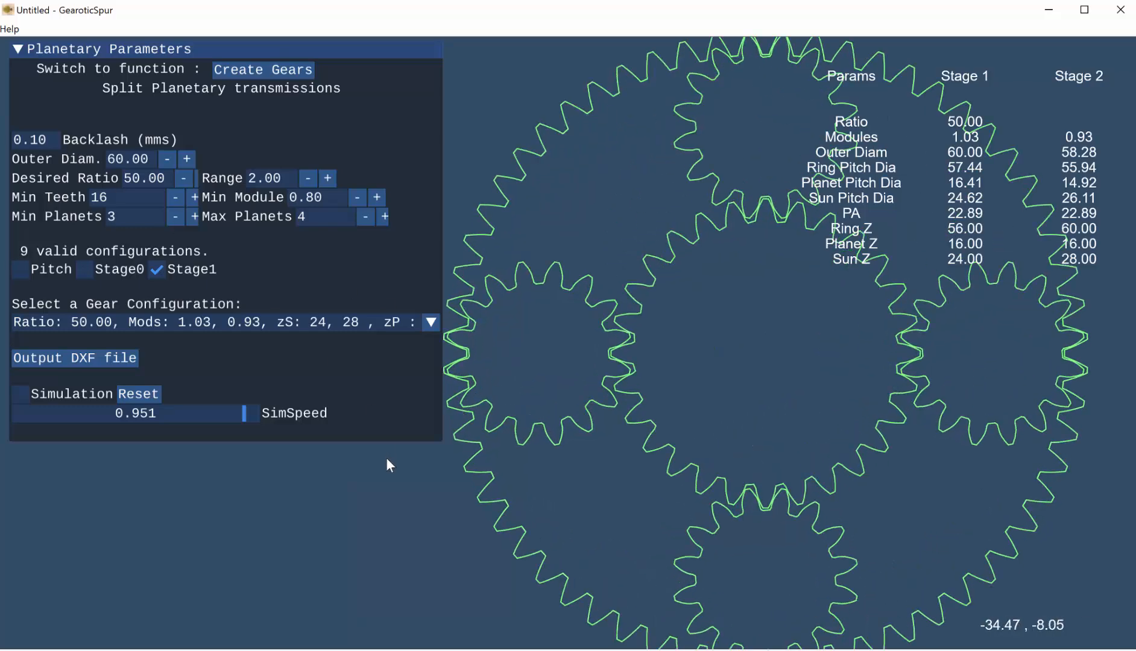
mouse_move(545, 390)
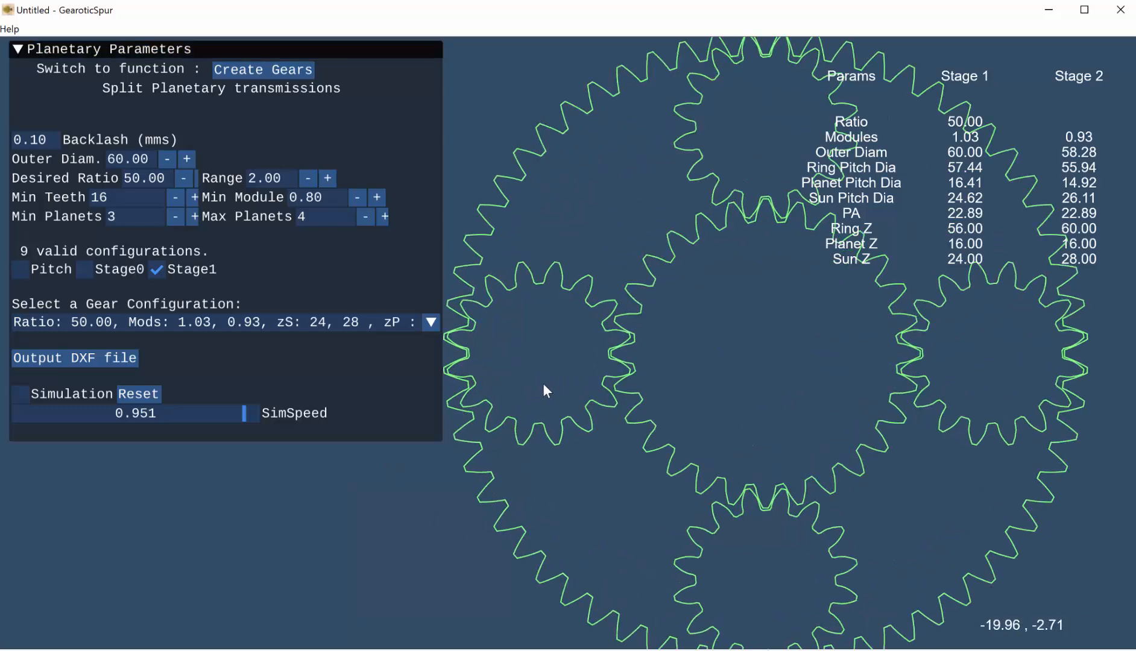
mouse_move(595, 268)
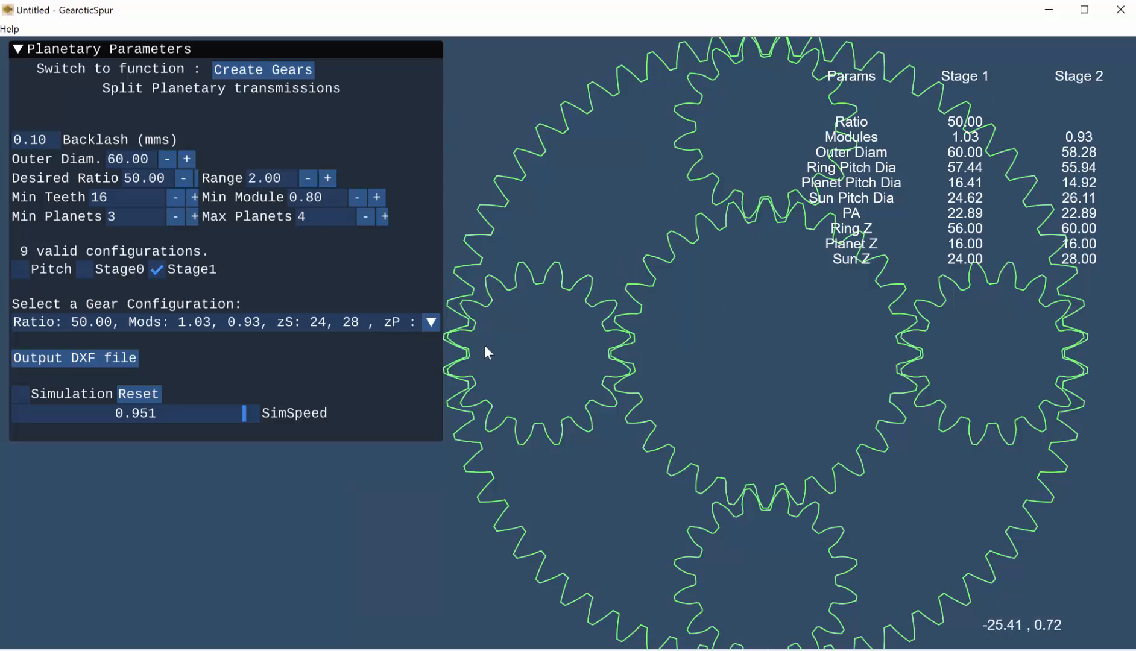
mouse_move(463, 277)
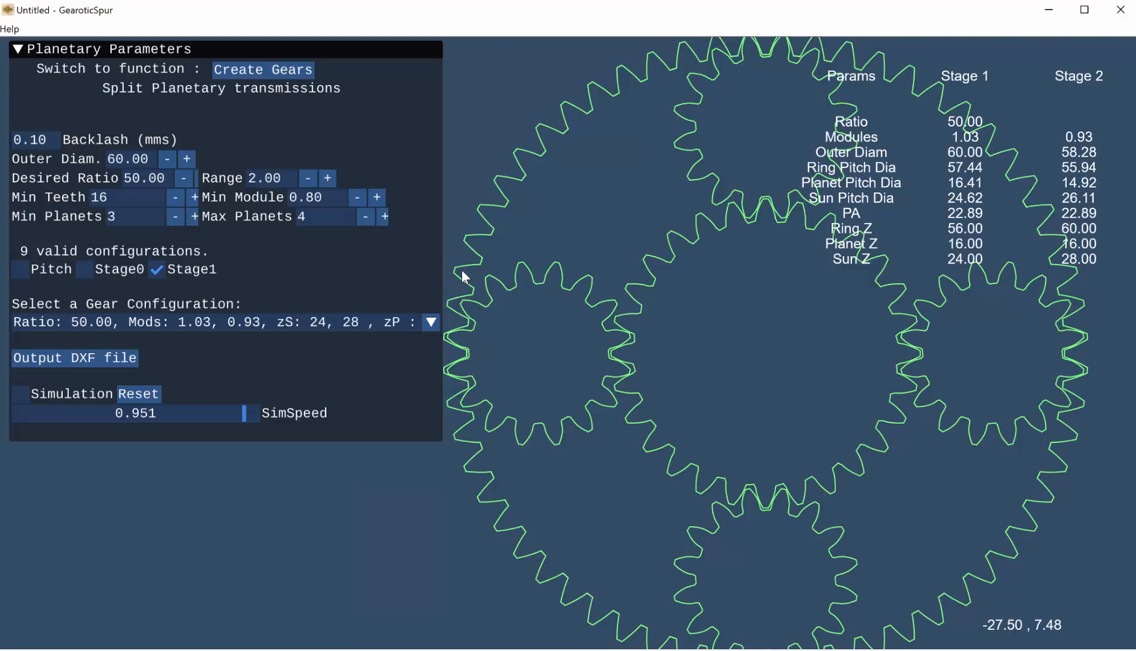
mouse_move(467, 353)
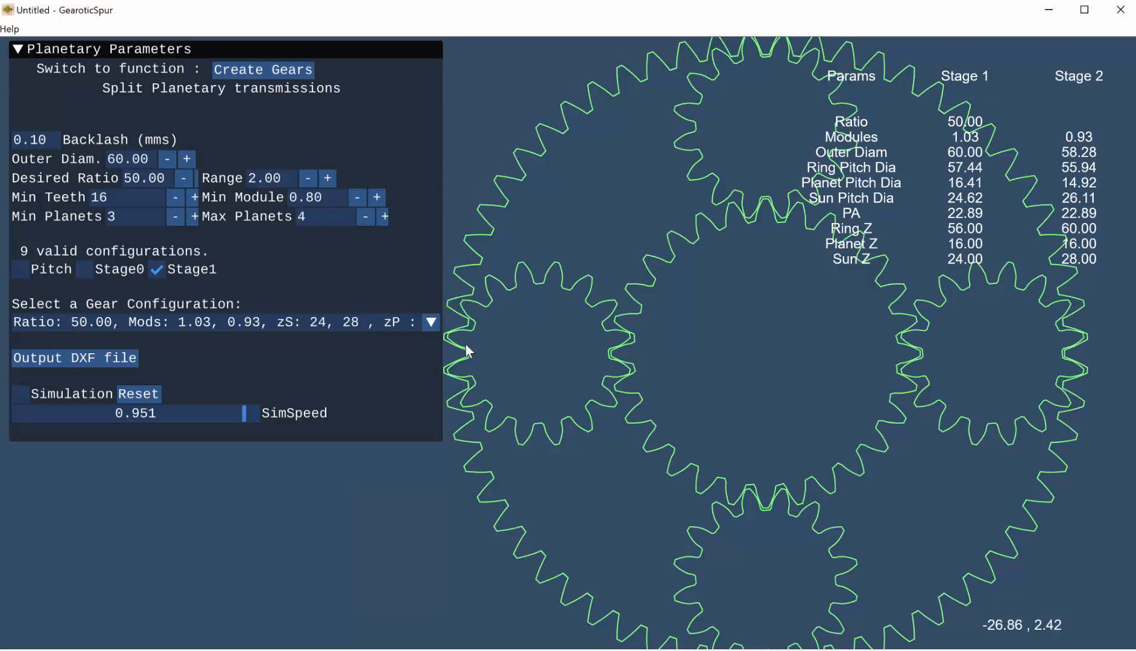
mouse_move(486, 351)
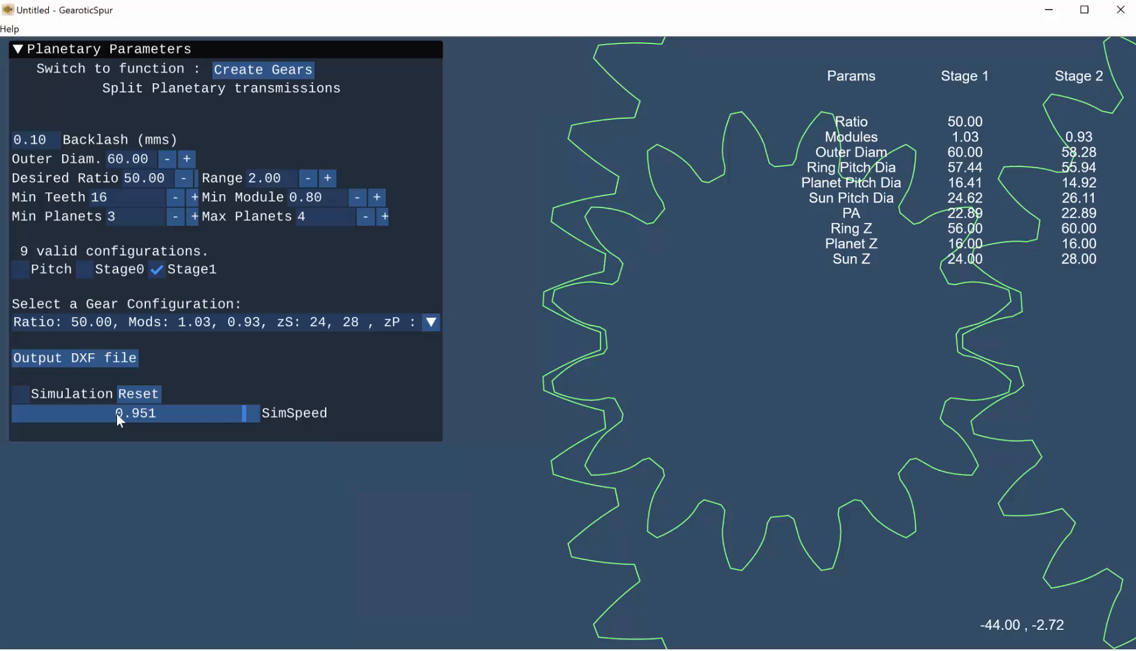
- Restart the simulation and lower SimSpeed to about 0.214 for close-up tooth meshing
left_click(20, 393)
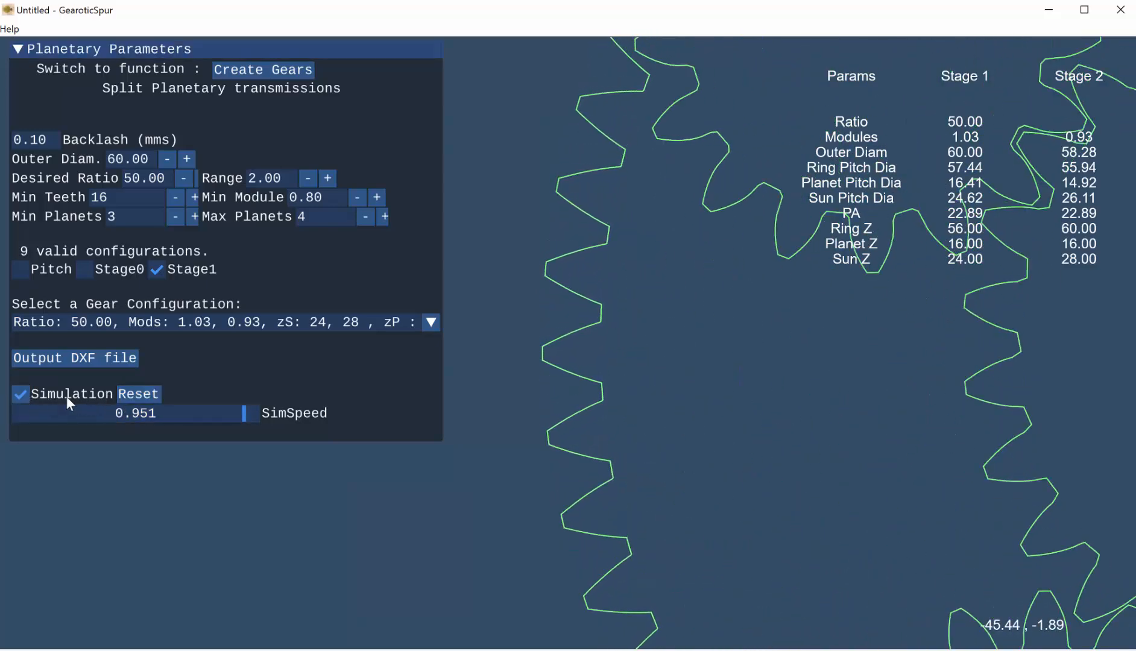
left_click_drag(244, 412, 70, 412)
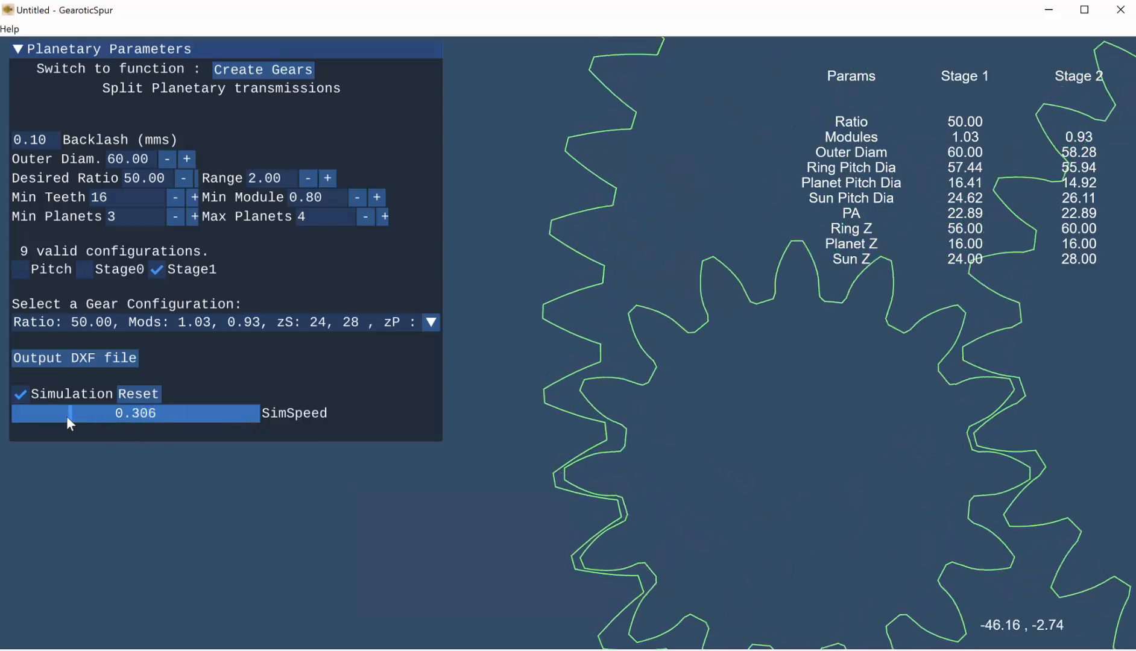
left_click_drag(70, 412, 44, 412)
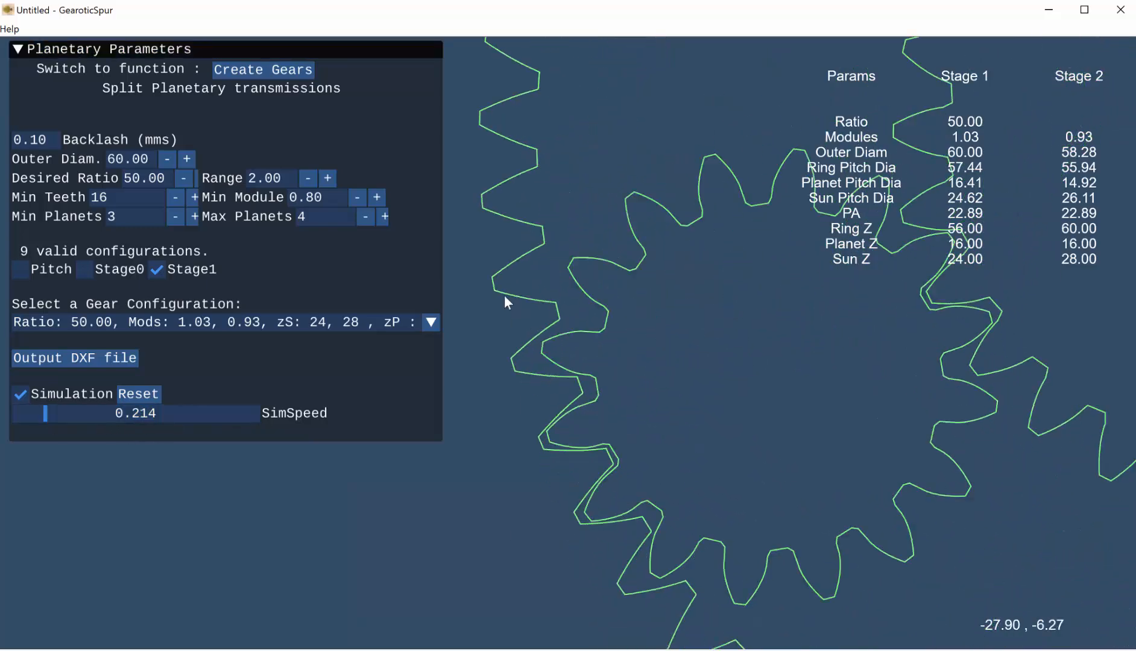